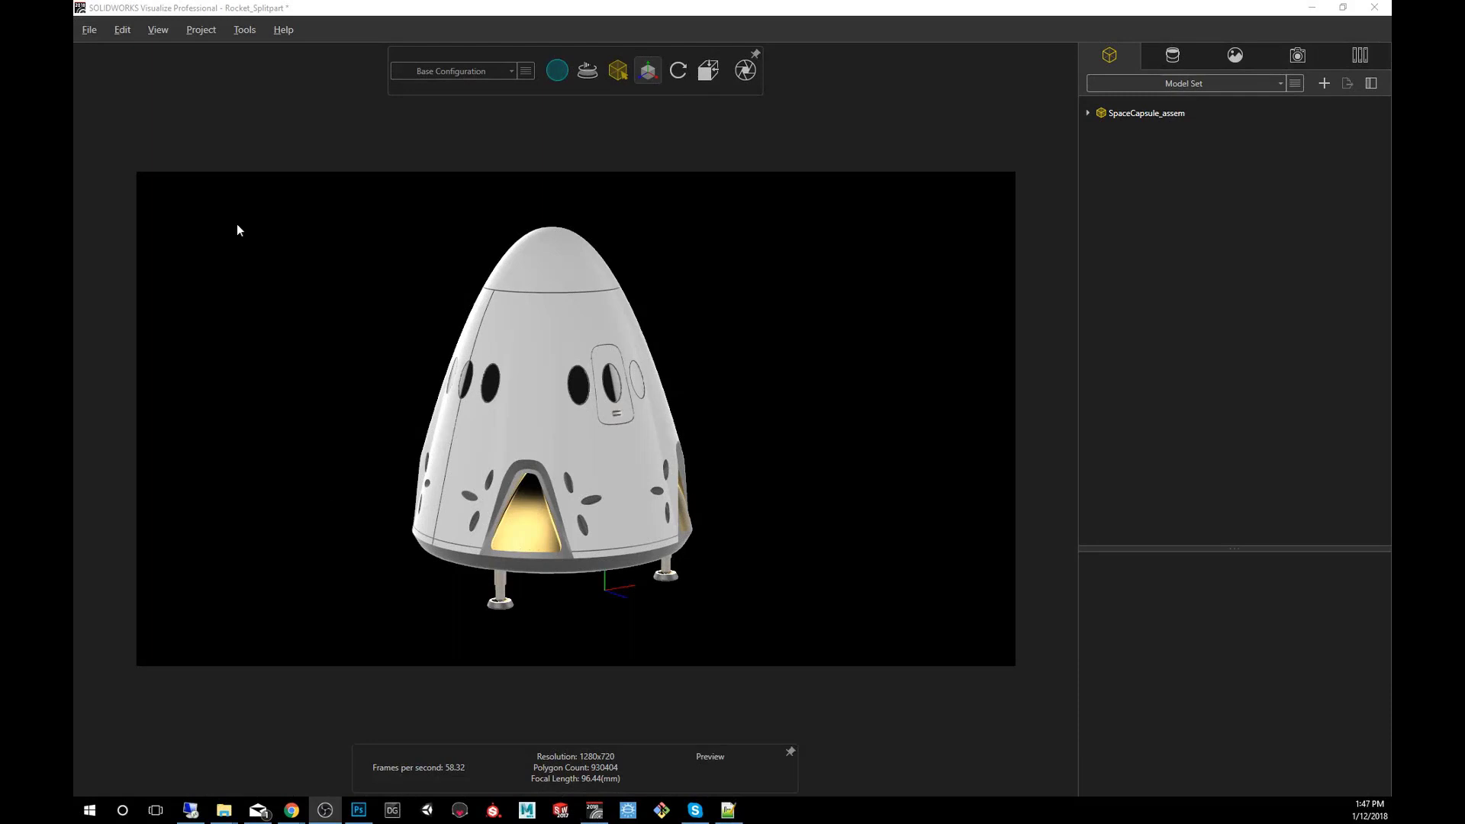
{"action": "mouse_move", "coordinate": [942, 6]}
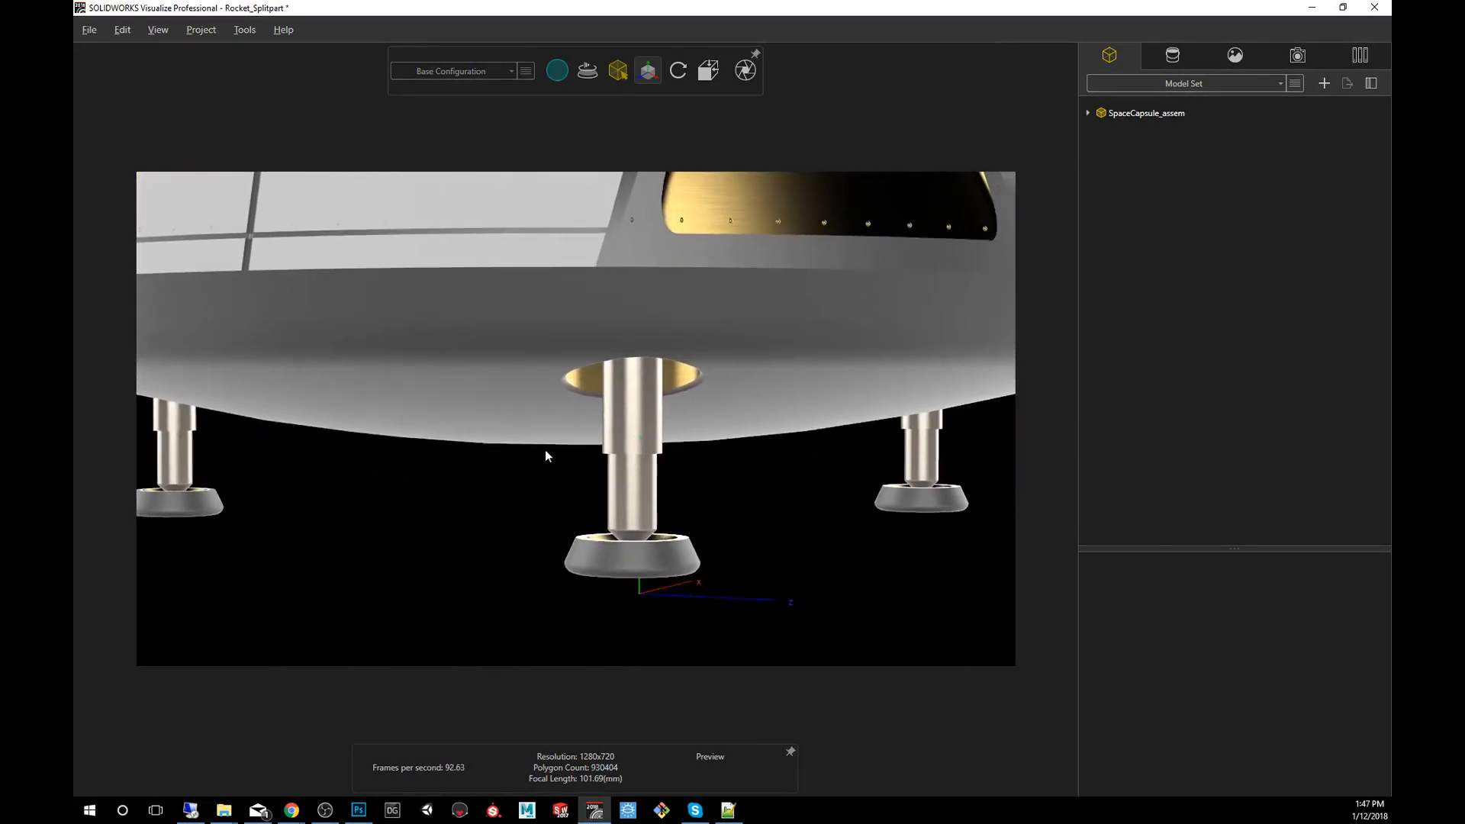
Switch the toolbar to Part selection mode to pick individual parts
{"action": "left_click", "coordinate": [617, 71]}
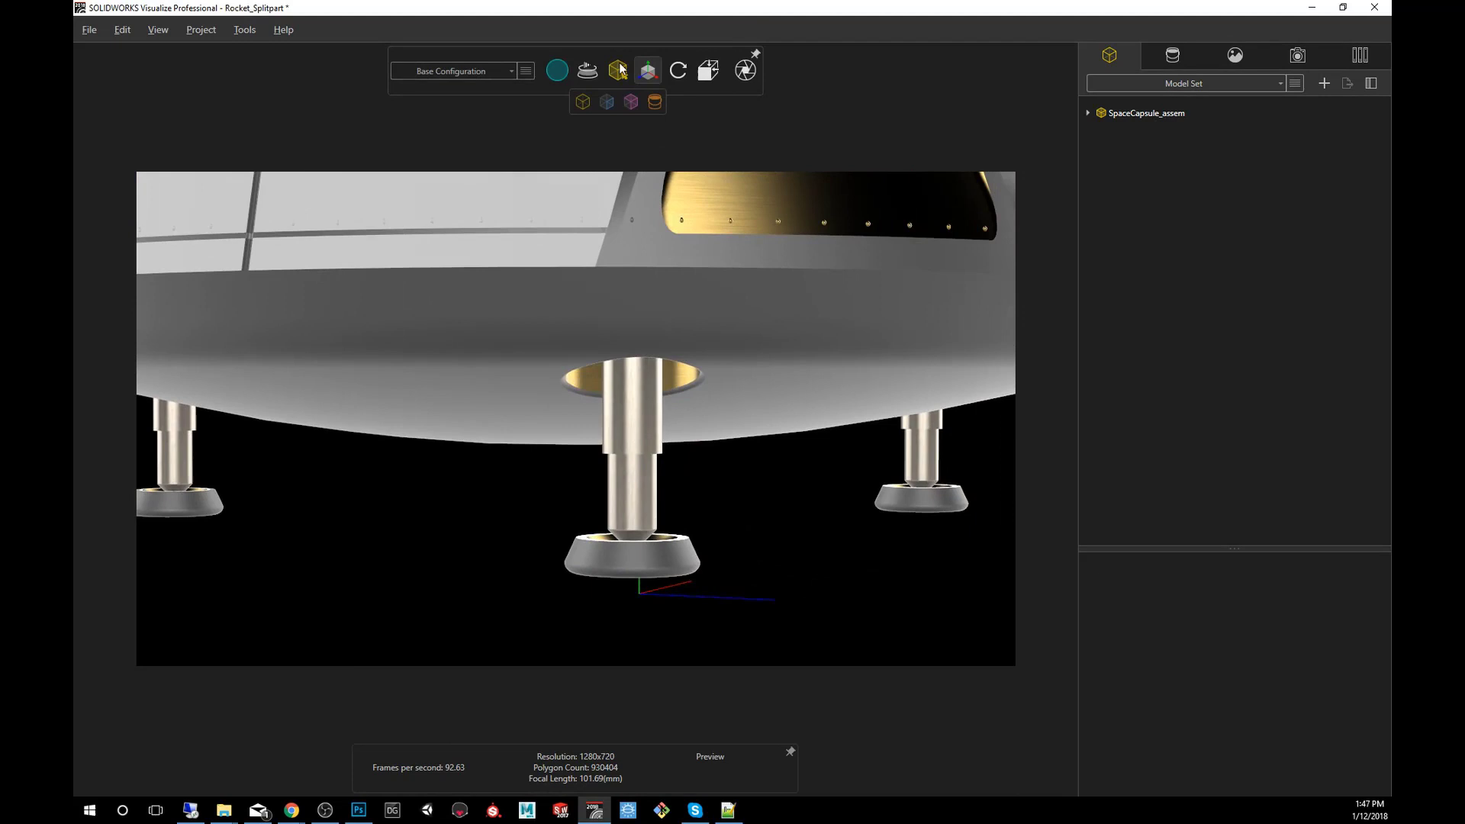
{"action": "mouse_move", "coordinate": [607, 103]}
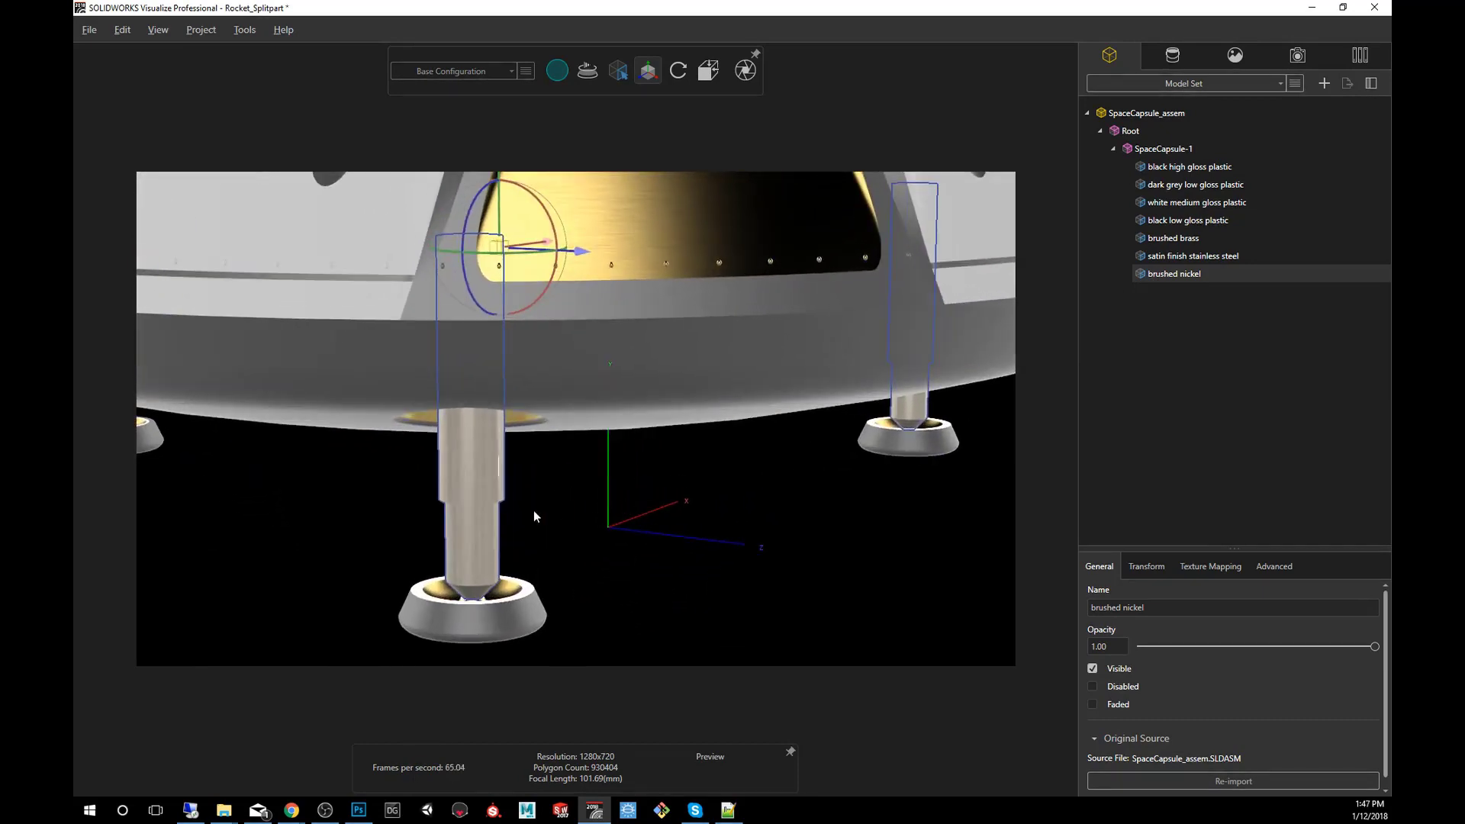
Start Part Splitting on the brushed nickel leg from its right-click Edit menu
{"action": "right_click", "coordinate": [536, 516]}
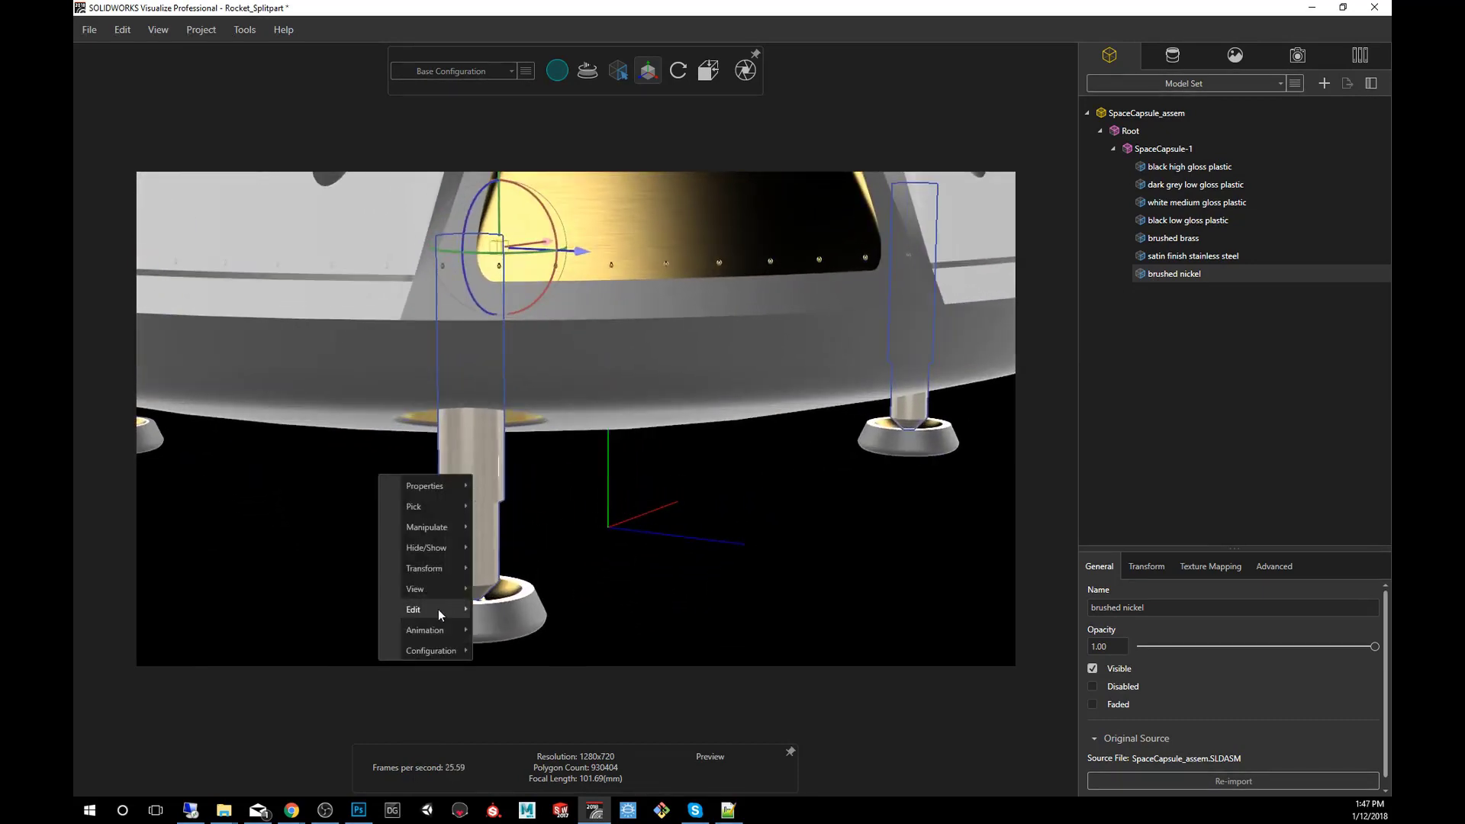
{"action": "left_click", "coordinate": [414, 609]}
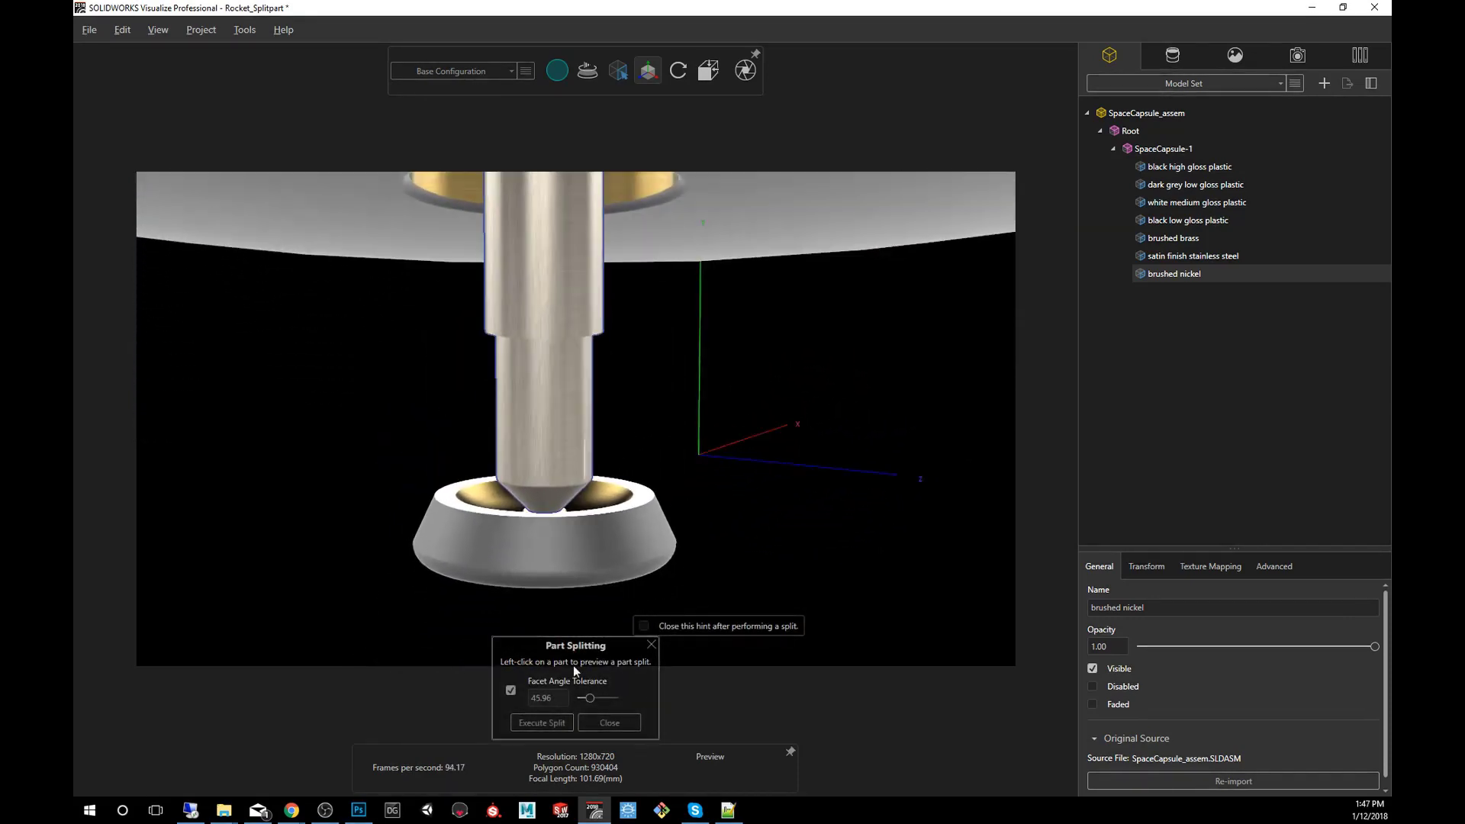
{"action": "mouse_move", "coordinate": [583, 603]}
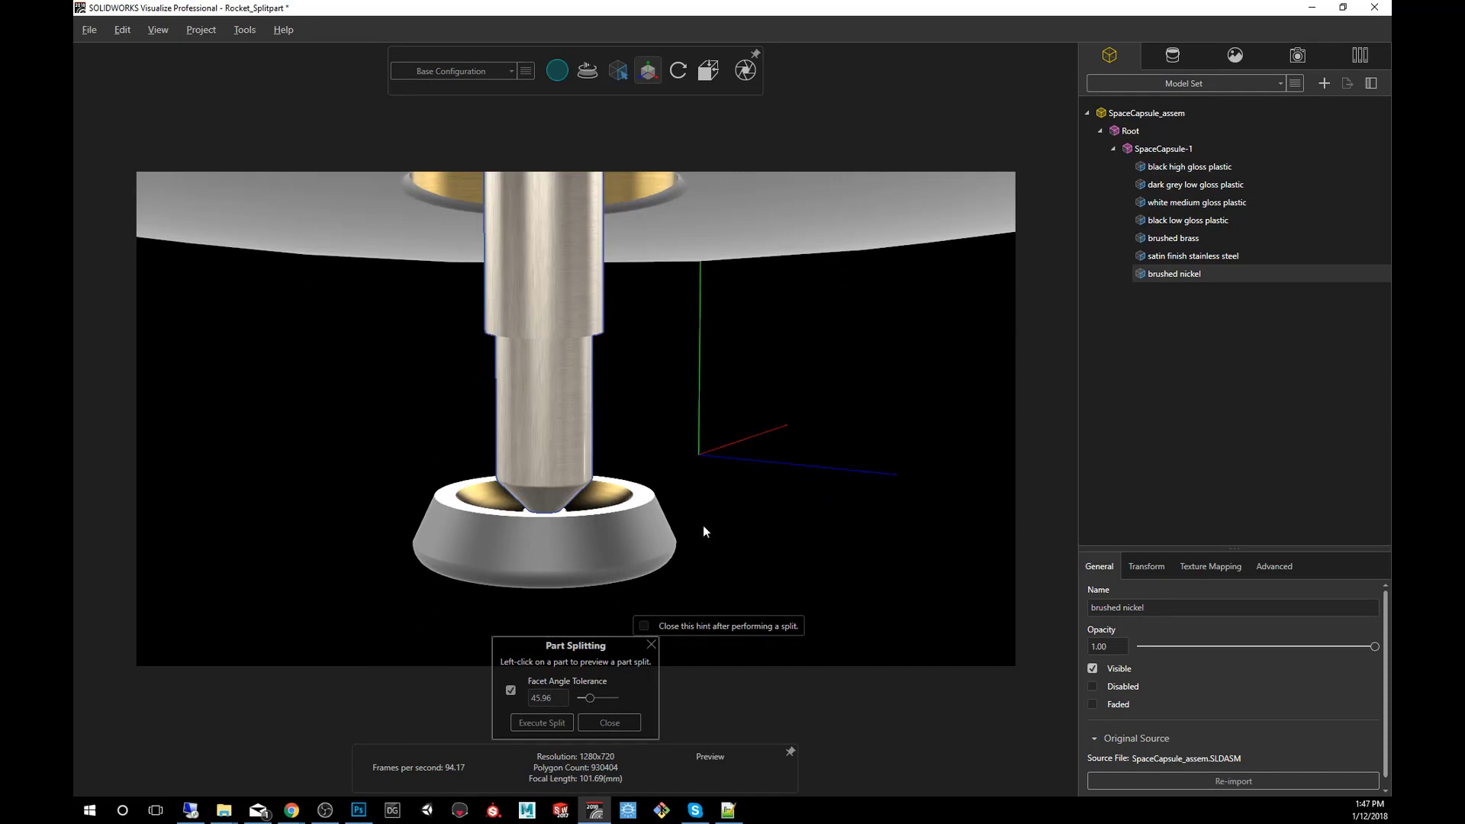
{"action": "mouse_move", "coordinate": [623, 494]}
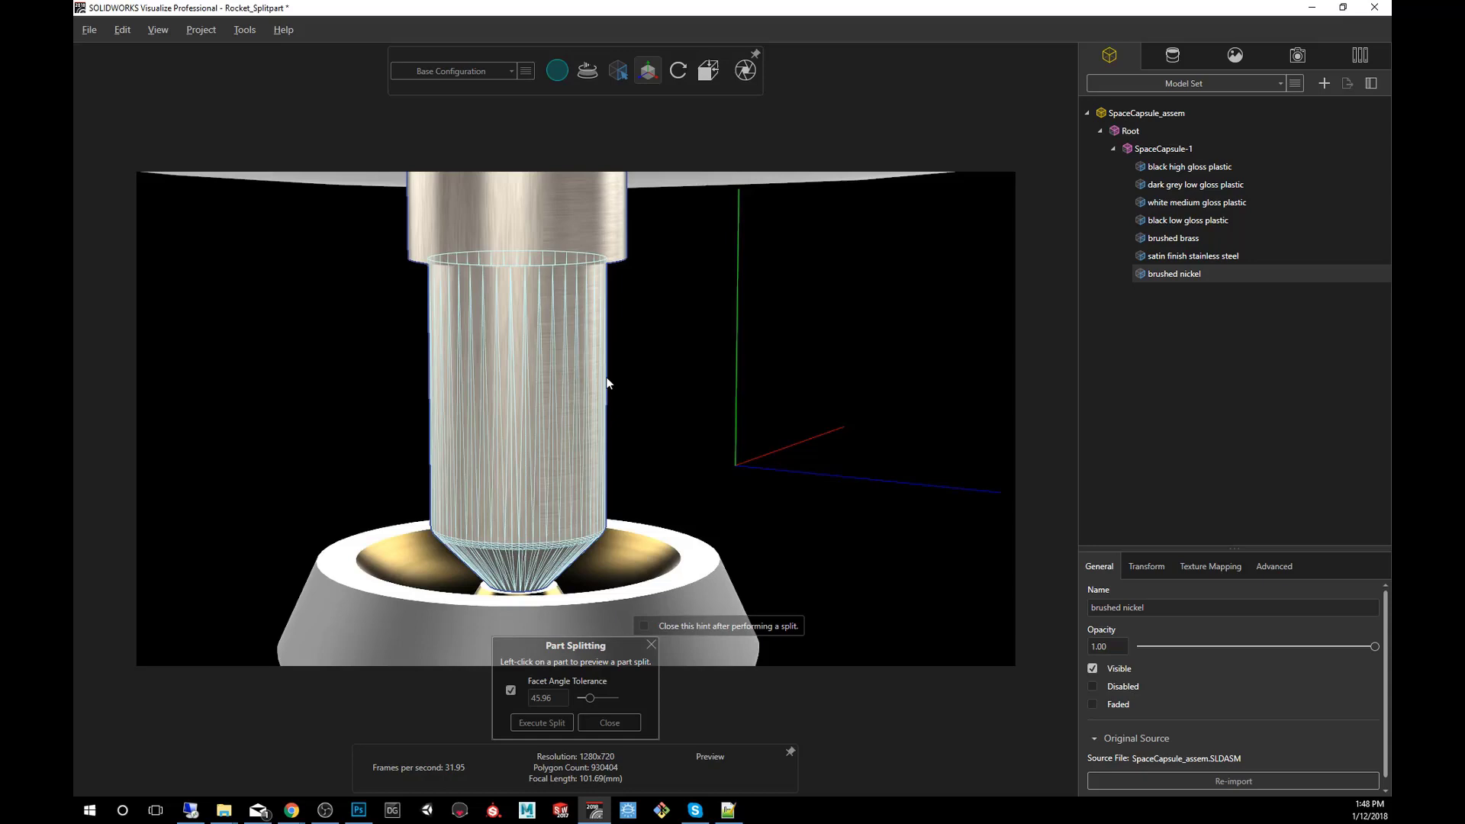
{"action": "mouse_move", "coordinate": [609, 708]}
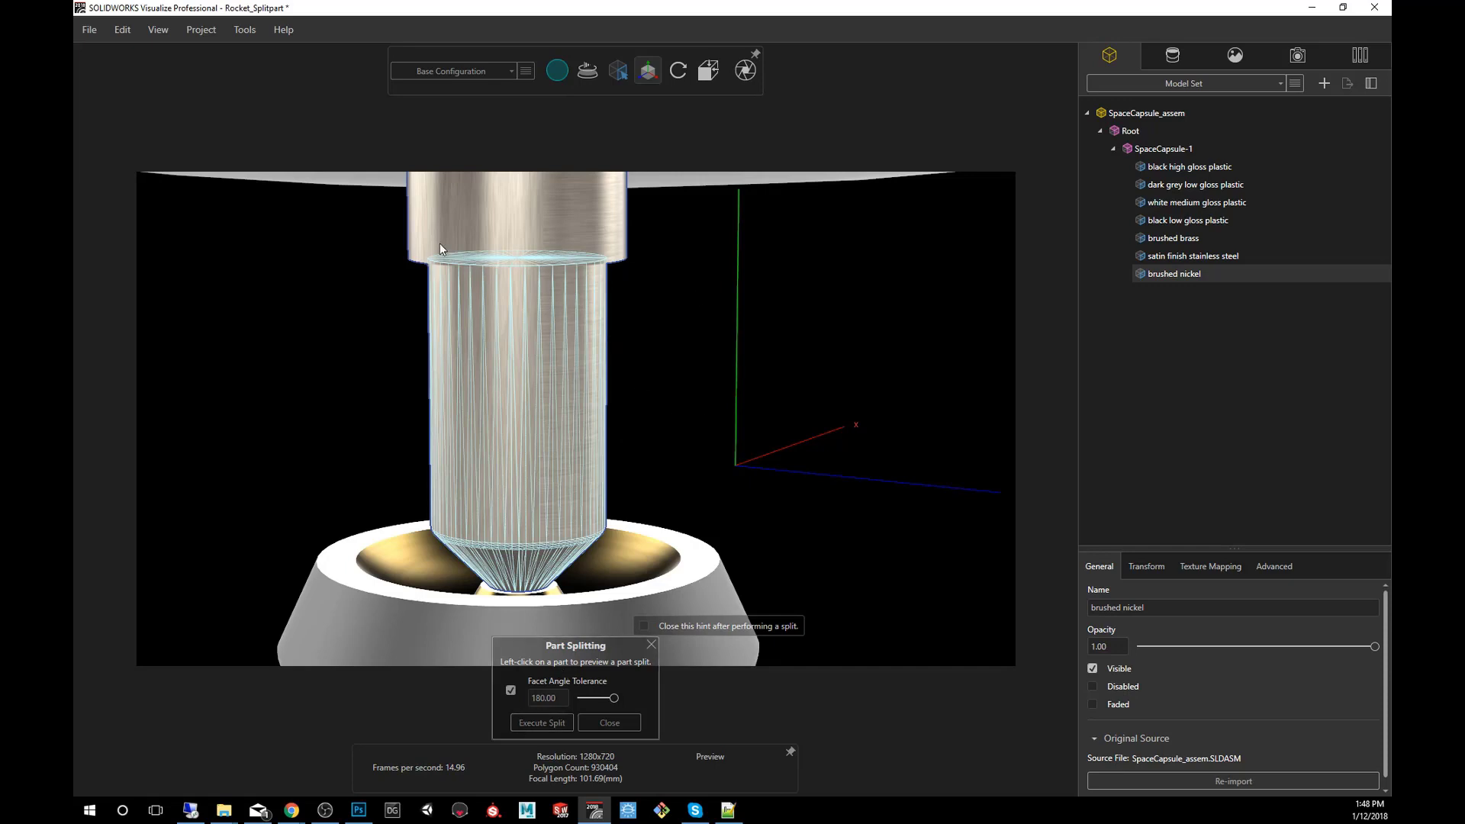
{"action": "mouse_move", "coordinate": [465, 556]}
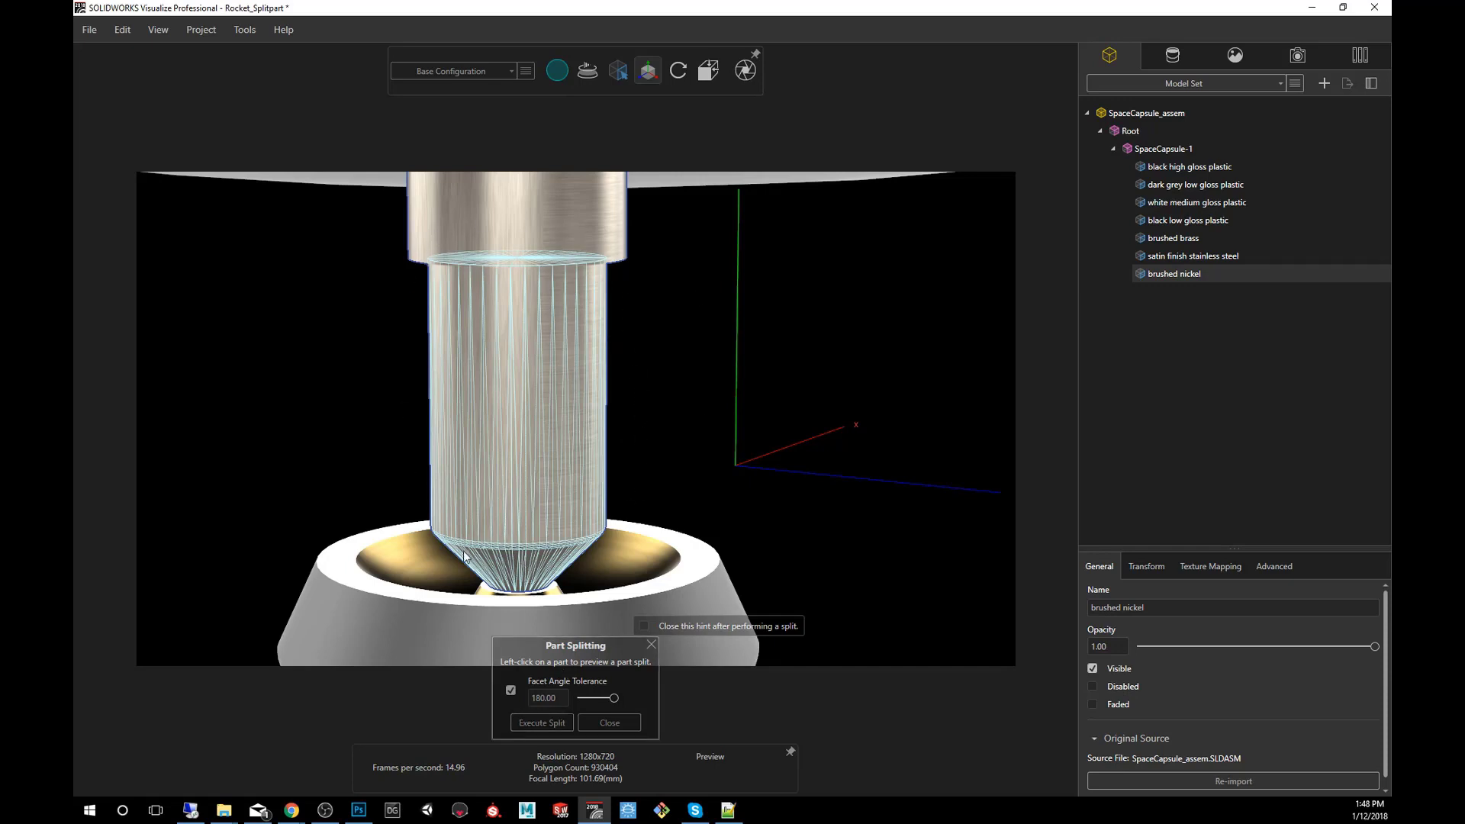
{"action": "mouse_move", "coordinate": [639, 261]}
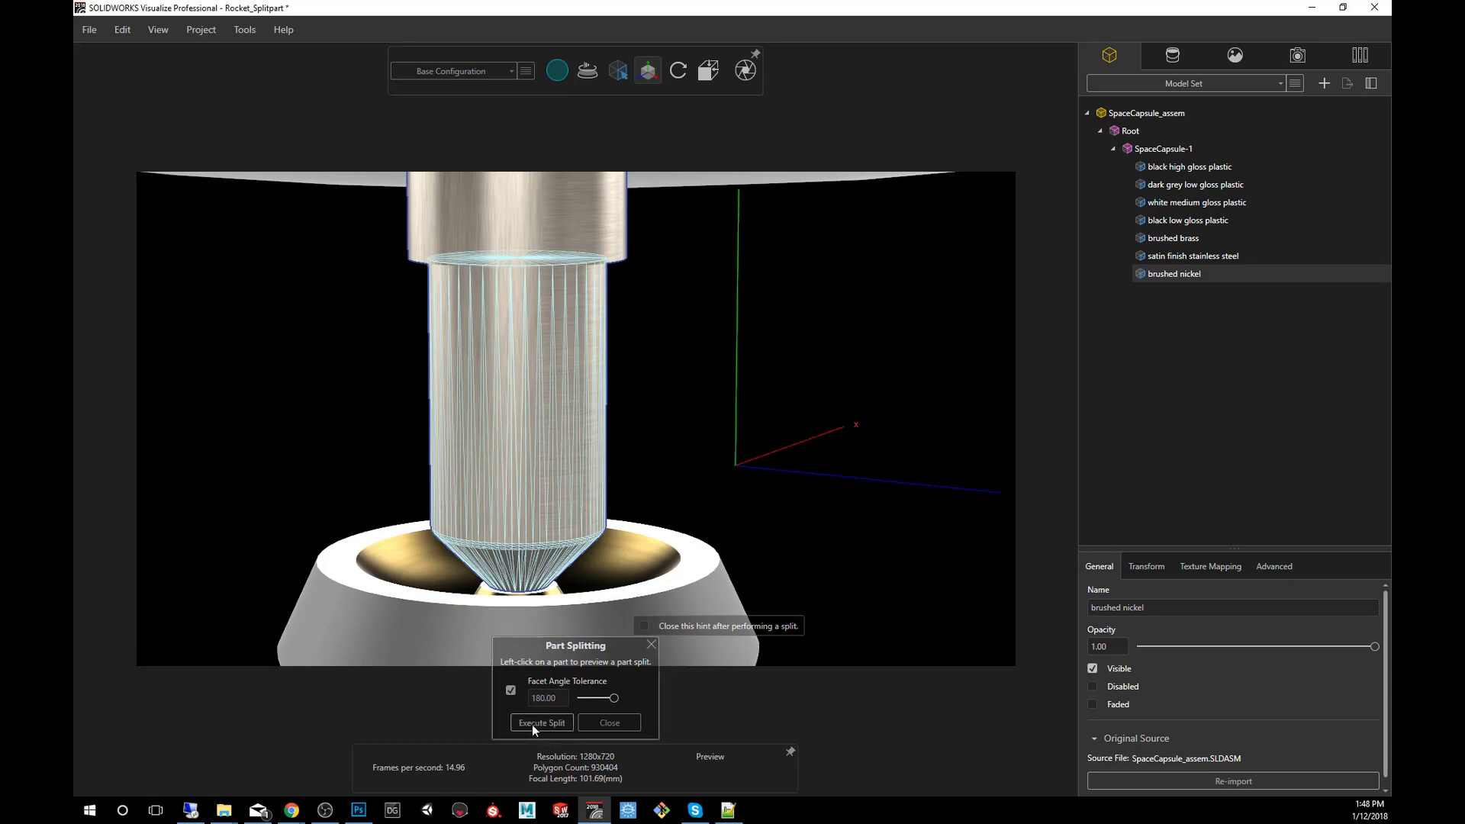
Execute the split and inspect the new brushed nickel-1 and brushed nickel-2 parts in the tree
{"action": "left_click", "coordinate": [541, 722]}
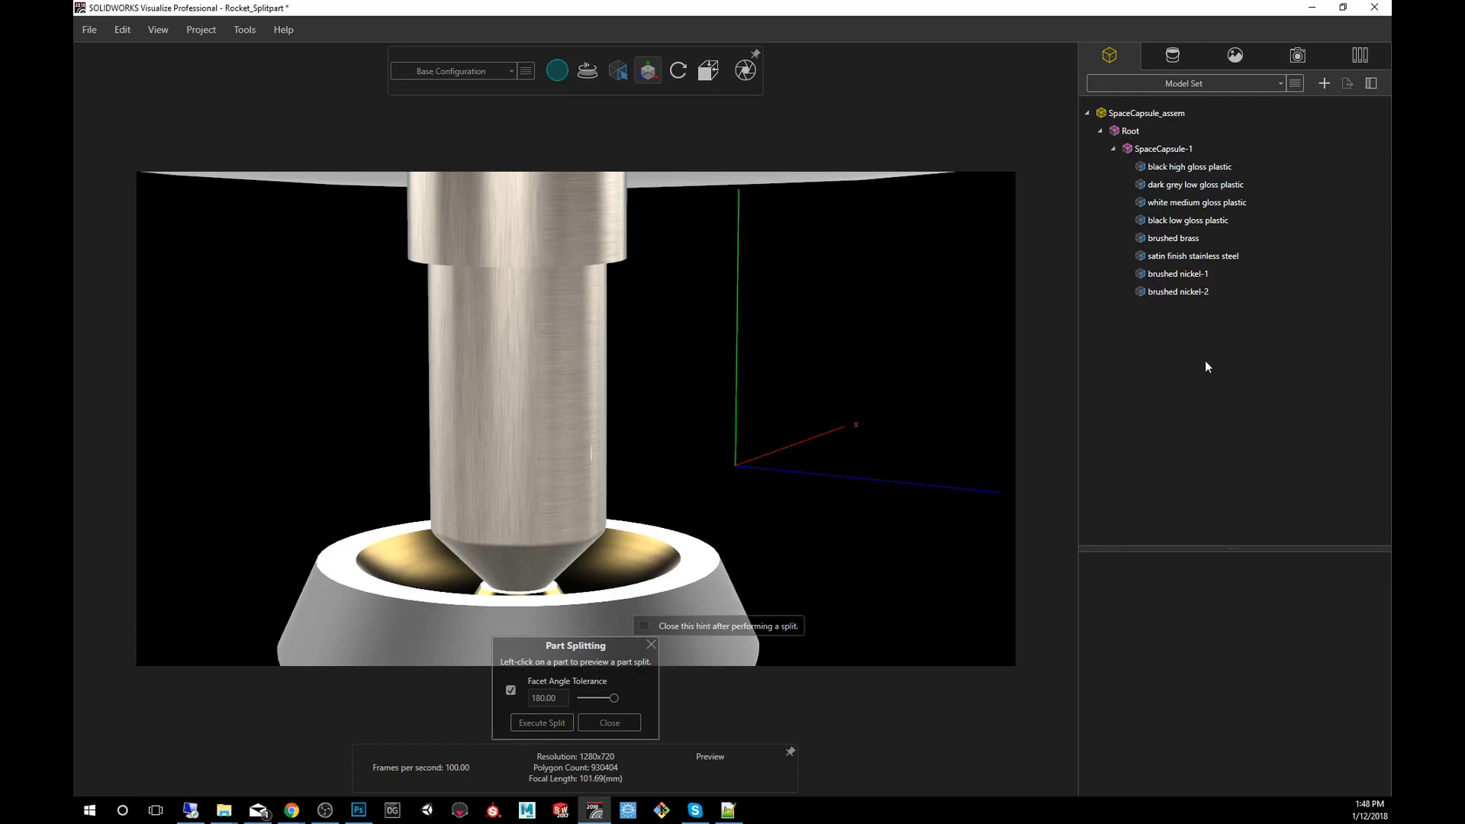
{"action": "left_click", "coordinate": [610, 722]}
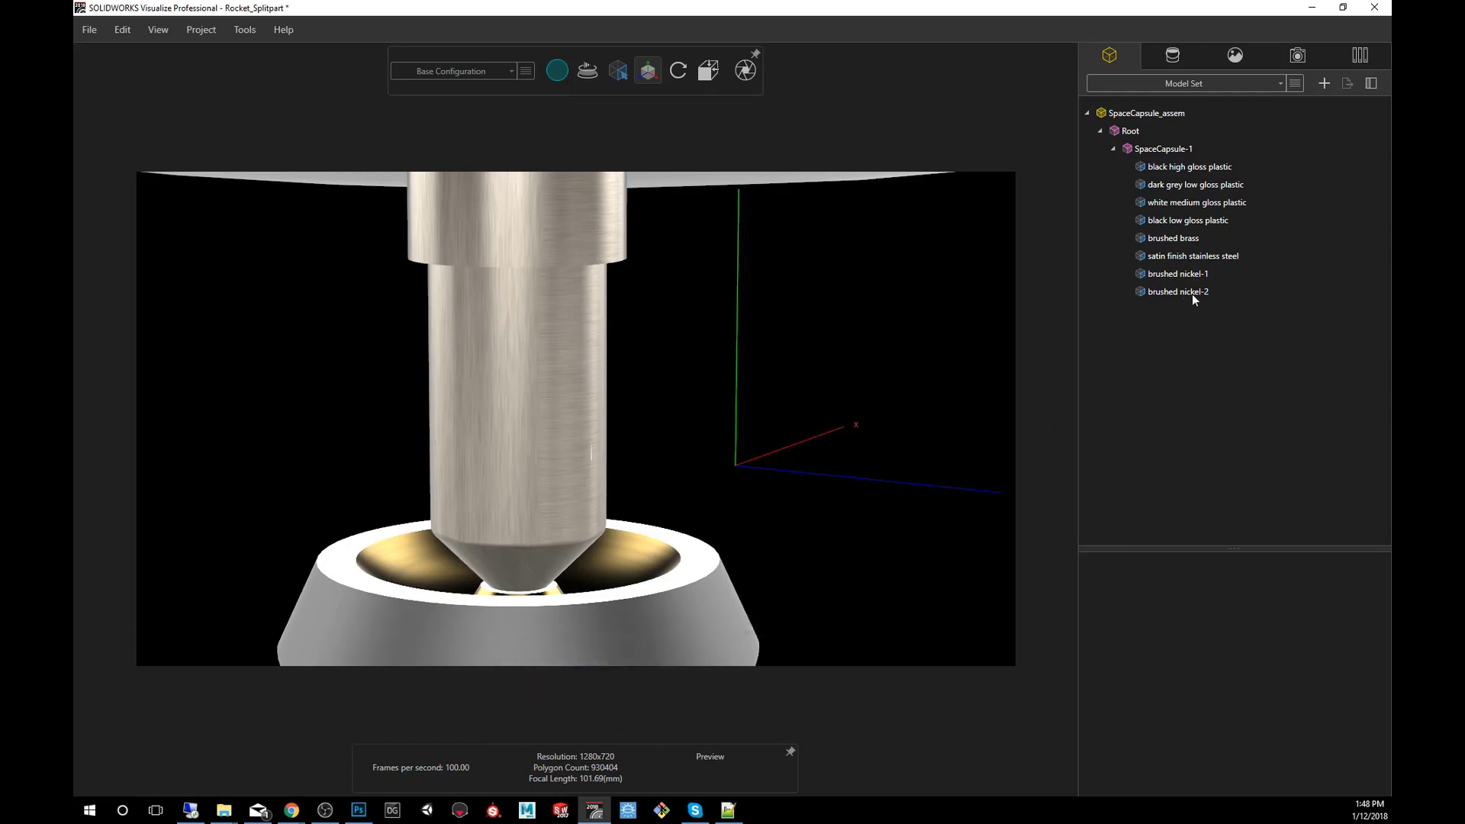
{"action": "left_click", "coordinate": [1179, 290]}
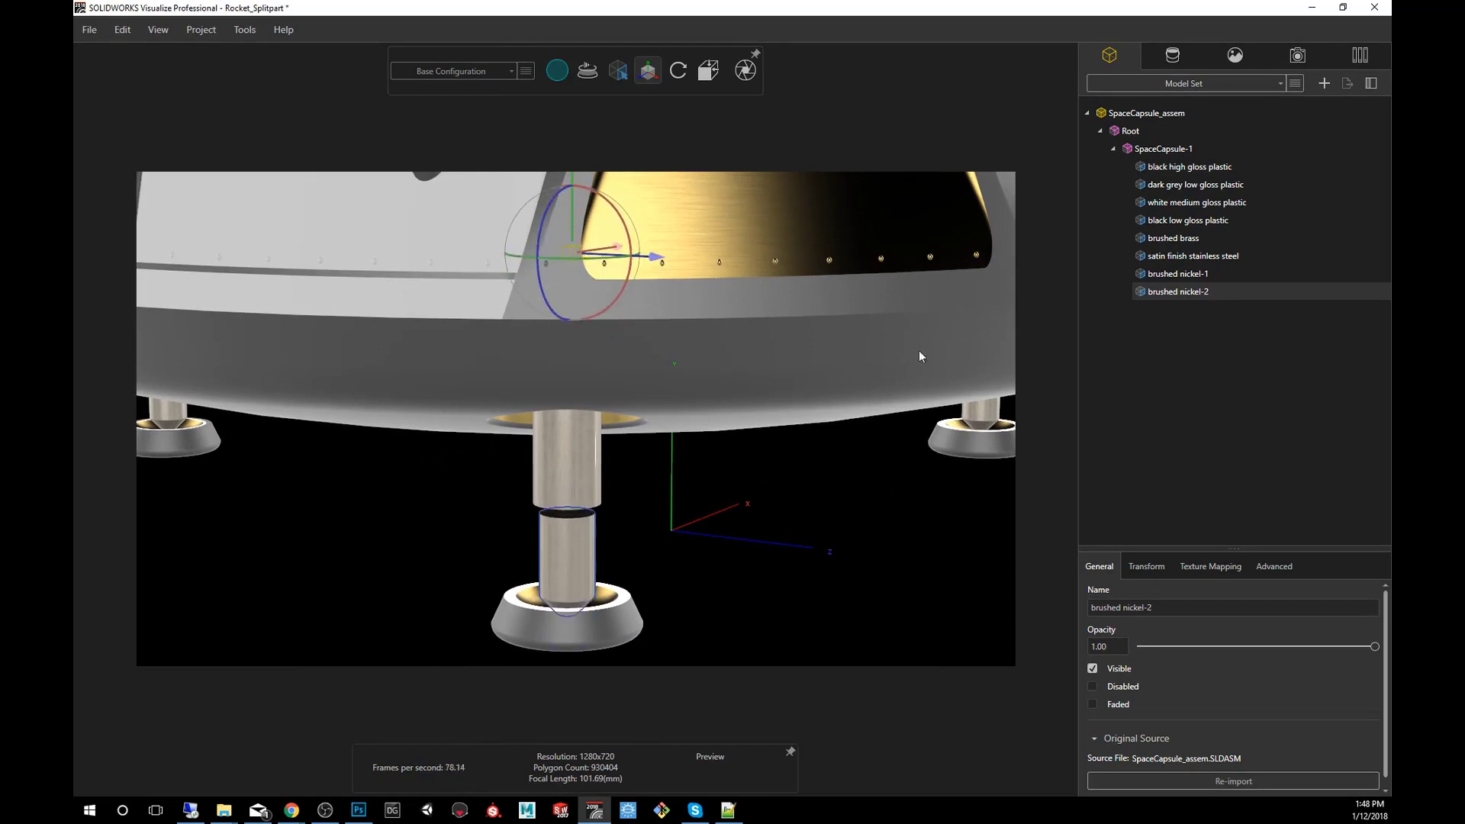
{"action": "left_click", "coordinate": [1180, 274]}
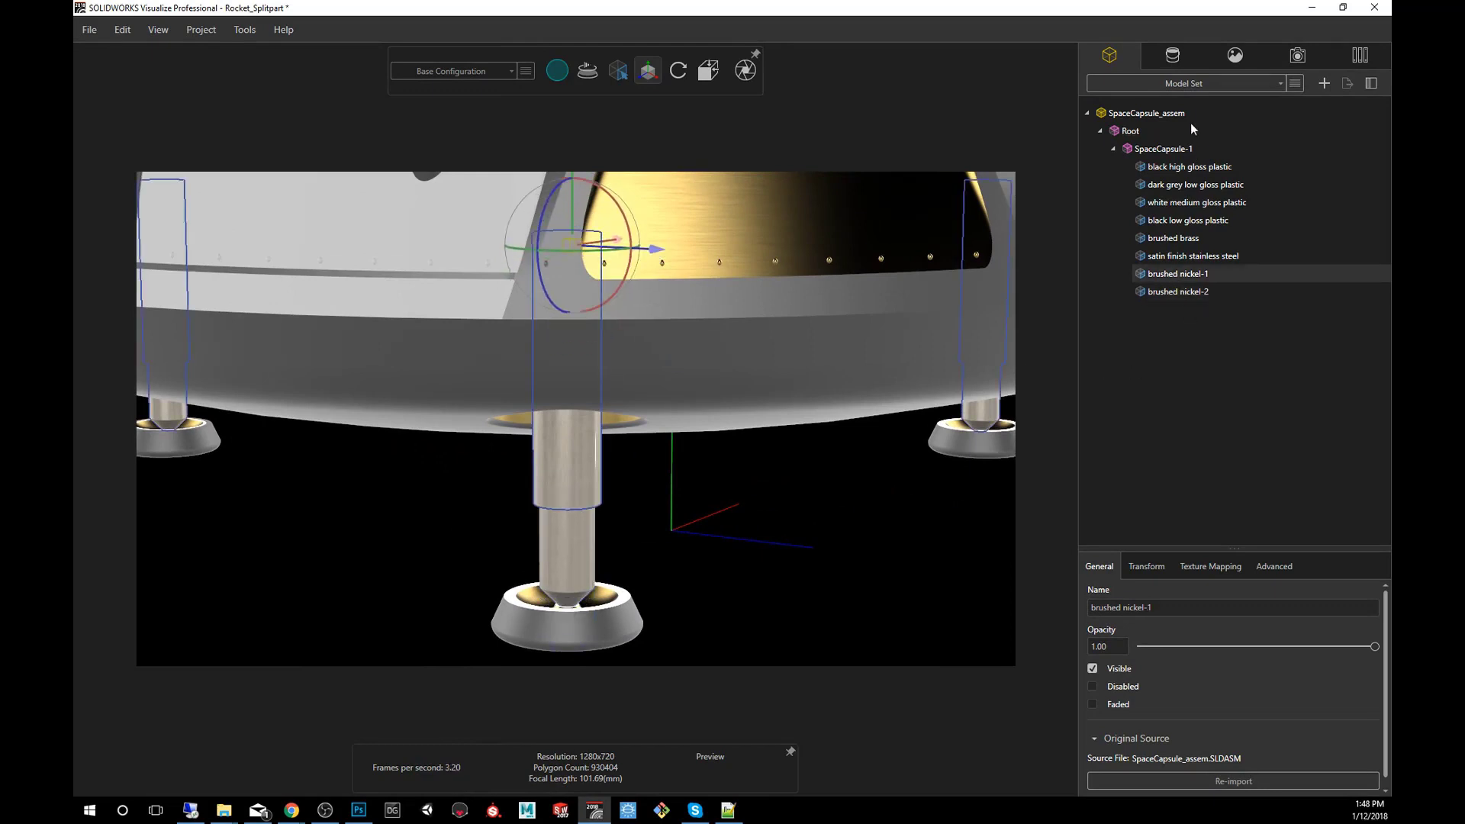
Show the Appearances library, clear the selection and zoom onto the leg's cone tip
{"action": "left_click", "coordinate": [1172, 55]}
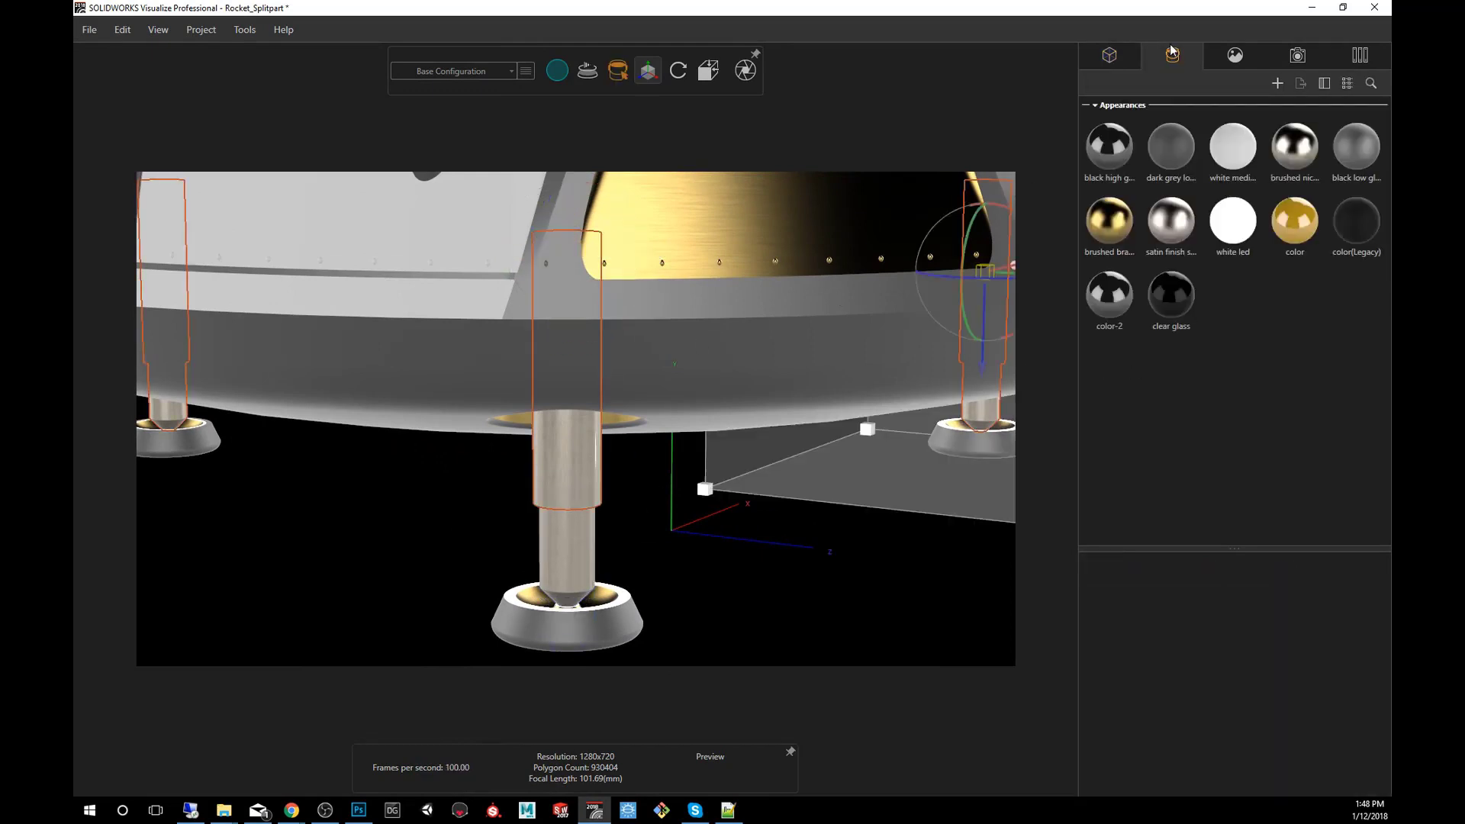
{"action": "left_click", "coordinate": [1170, 298]}
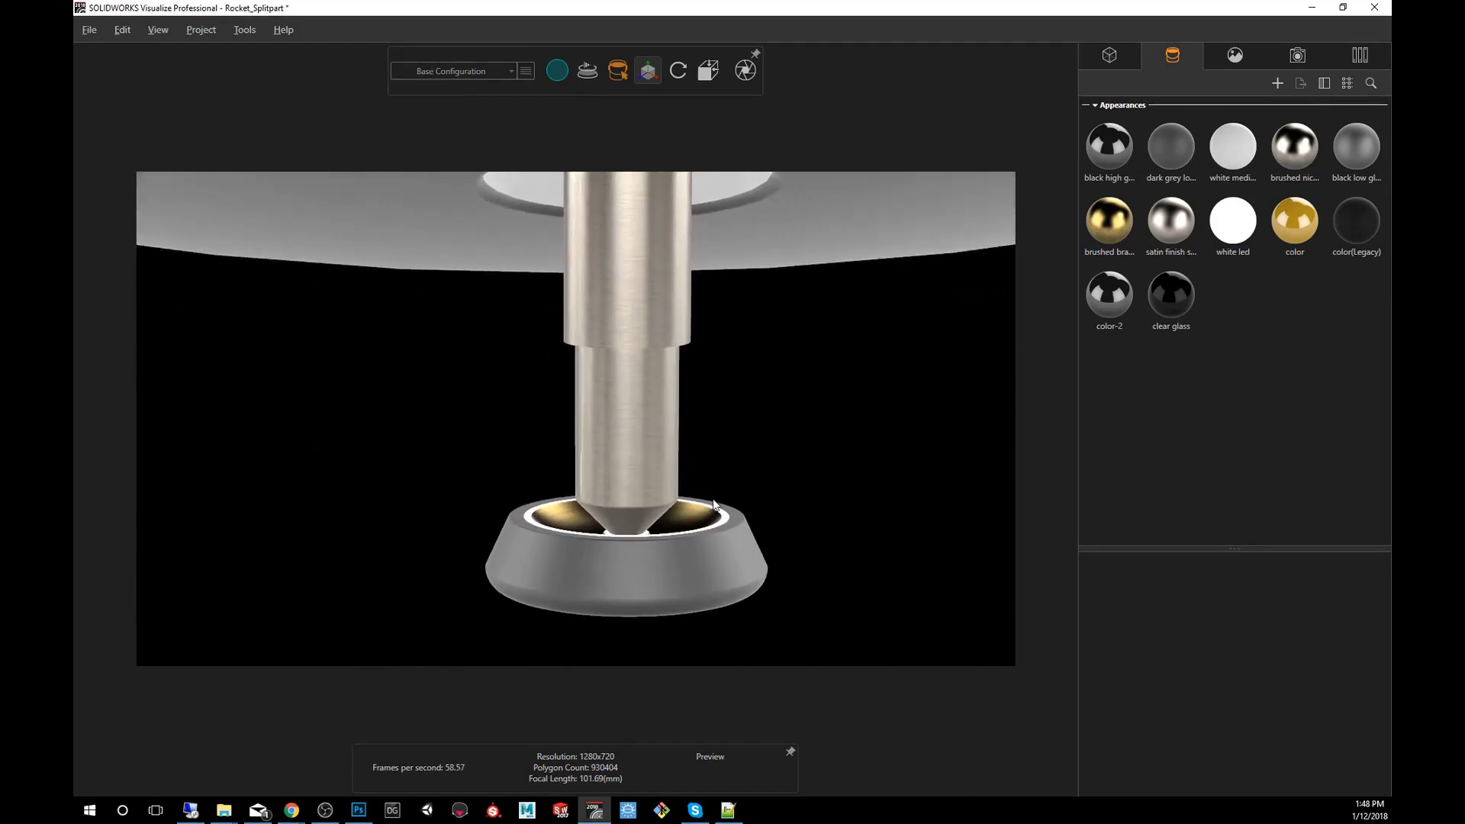
{"action": "scroll", "scroll_direction": "down", "scroll_amount": 3}
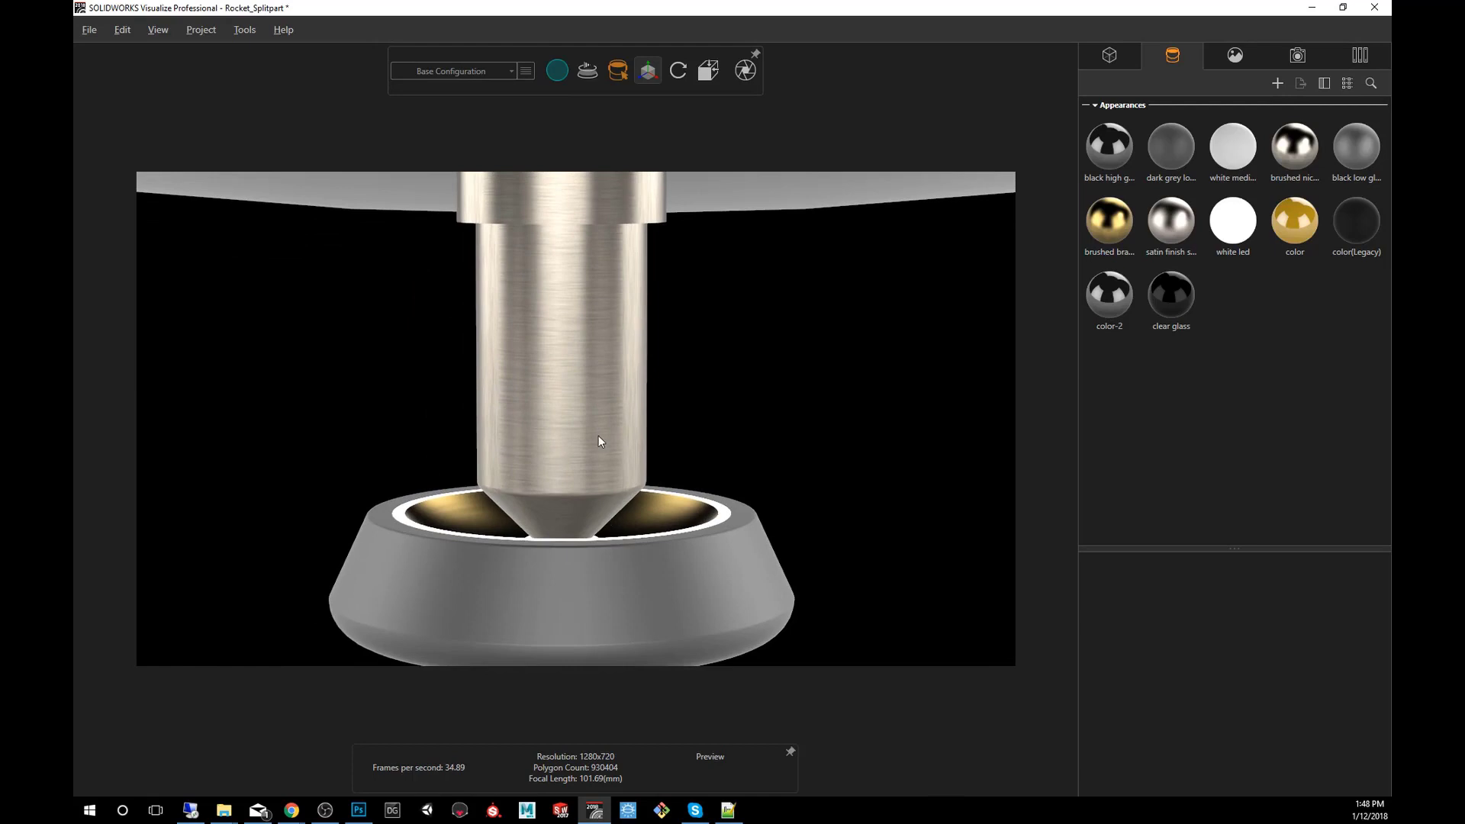
{"action": "left_click", "coordinate": [617, 70]}
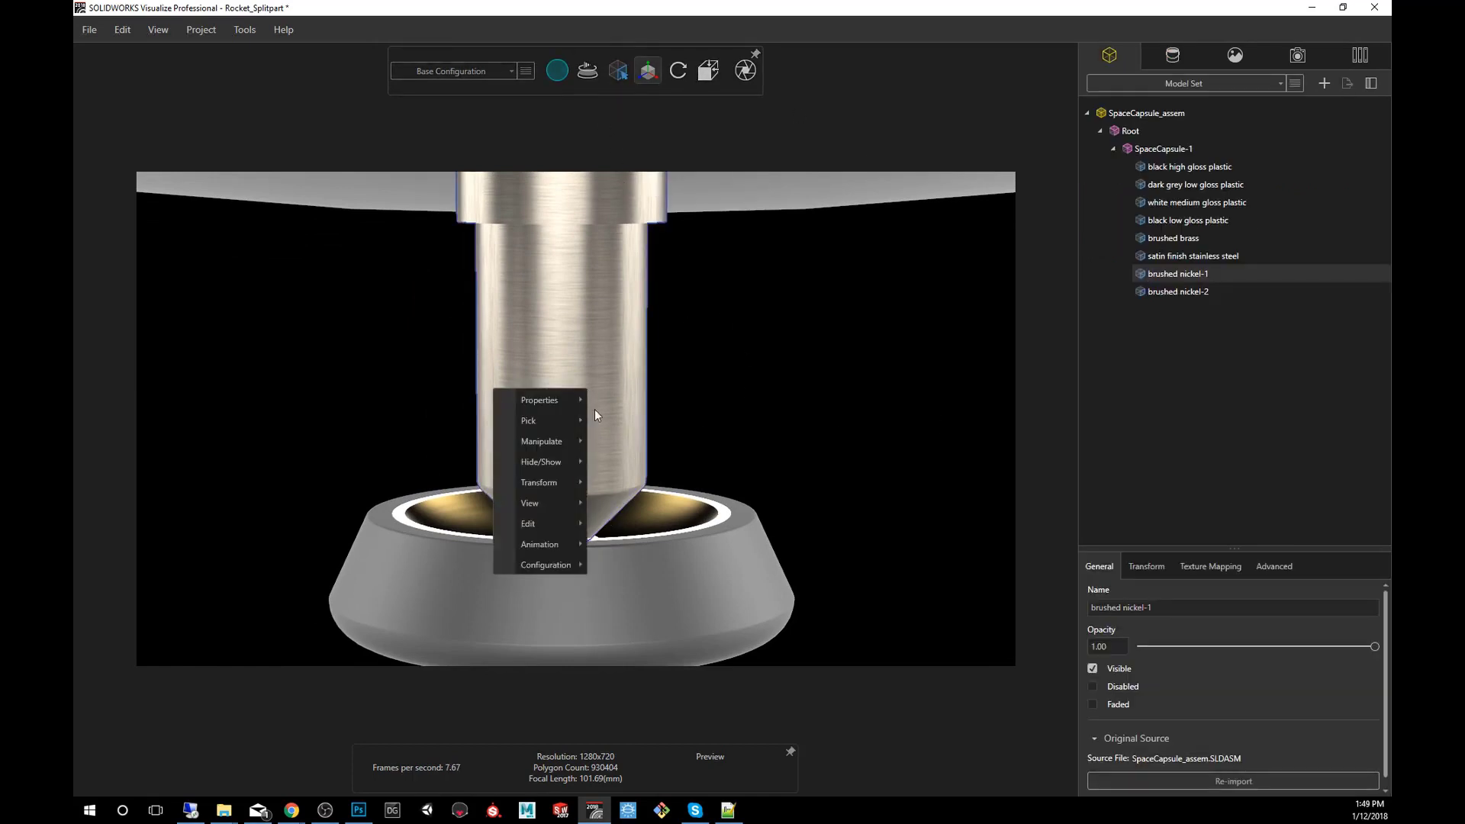
{"action": "mouse_move", "coordinate": [402, 735]}
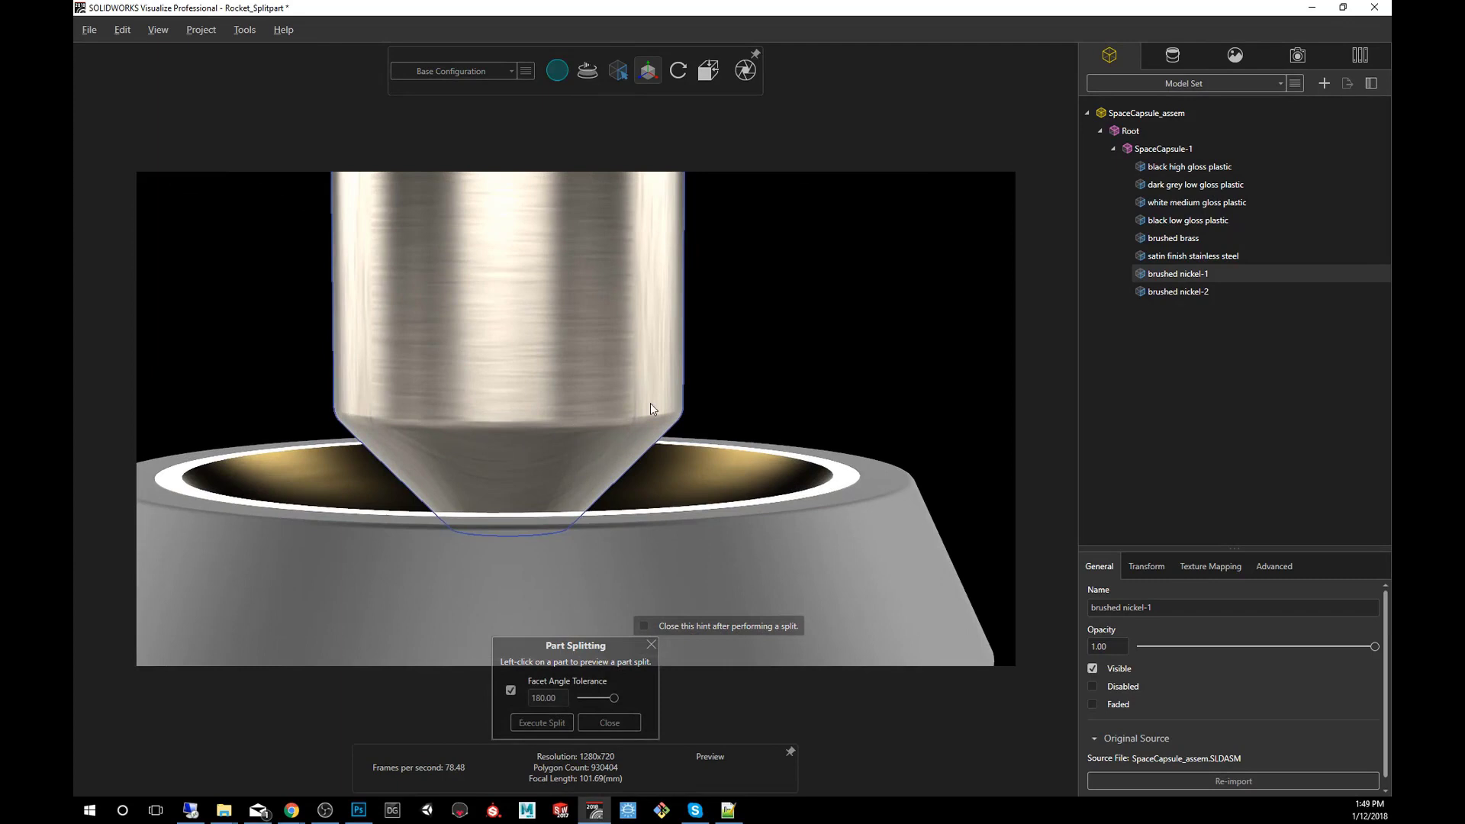
{"action": "mouse_move", "coordinate": [684, 664]}
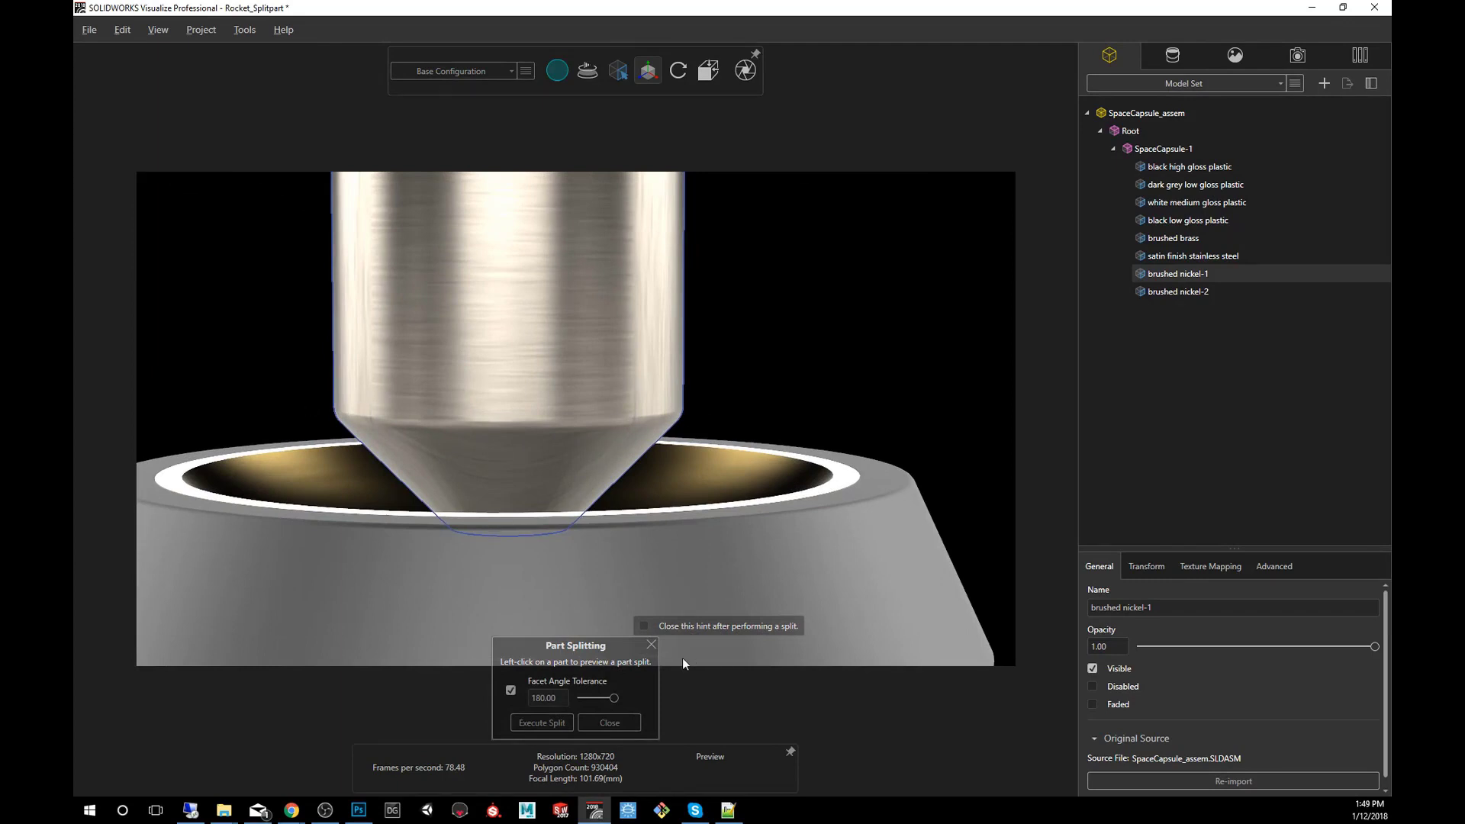
Preview splitting the cone tip of brushed nickel-1 at facet angle tolerance 7.66
{"action": "left_click", "coordinate": [505, 475]}
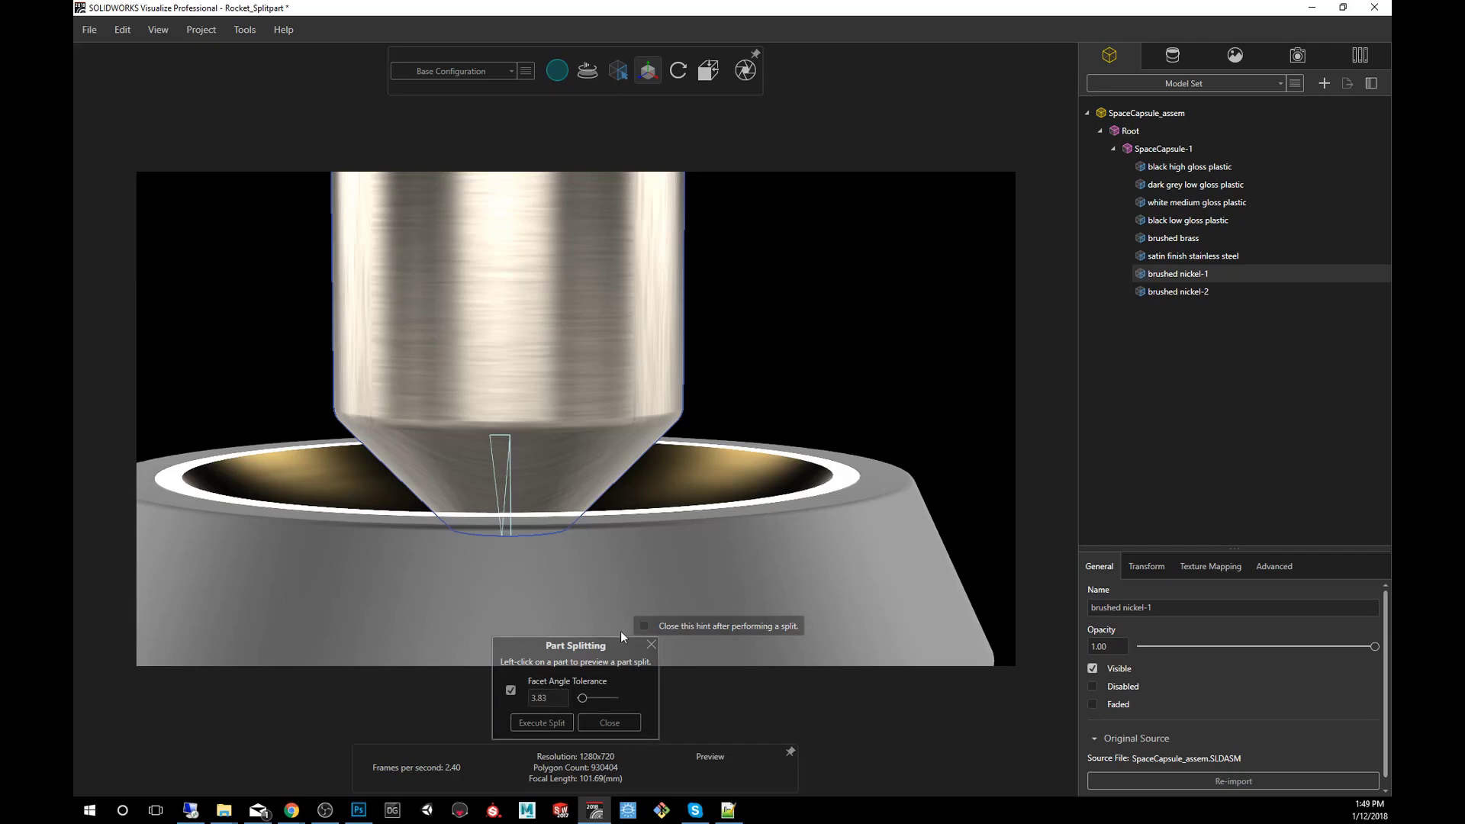
{"action": "mouse_move", "coordinate": [576, 713]}
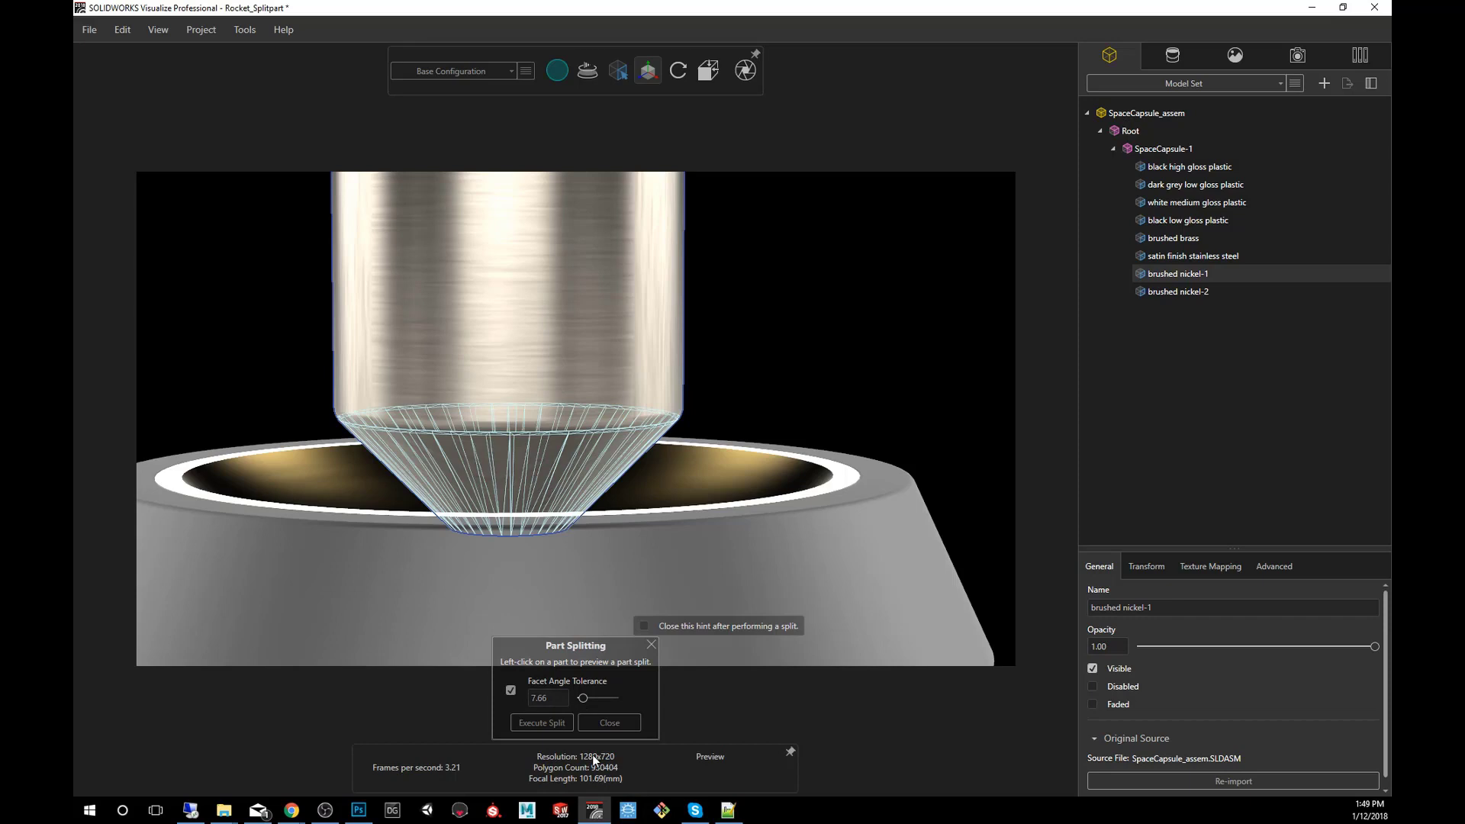
{"action": "mouse_move", "coordinate": [580, 712]}
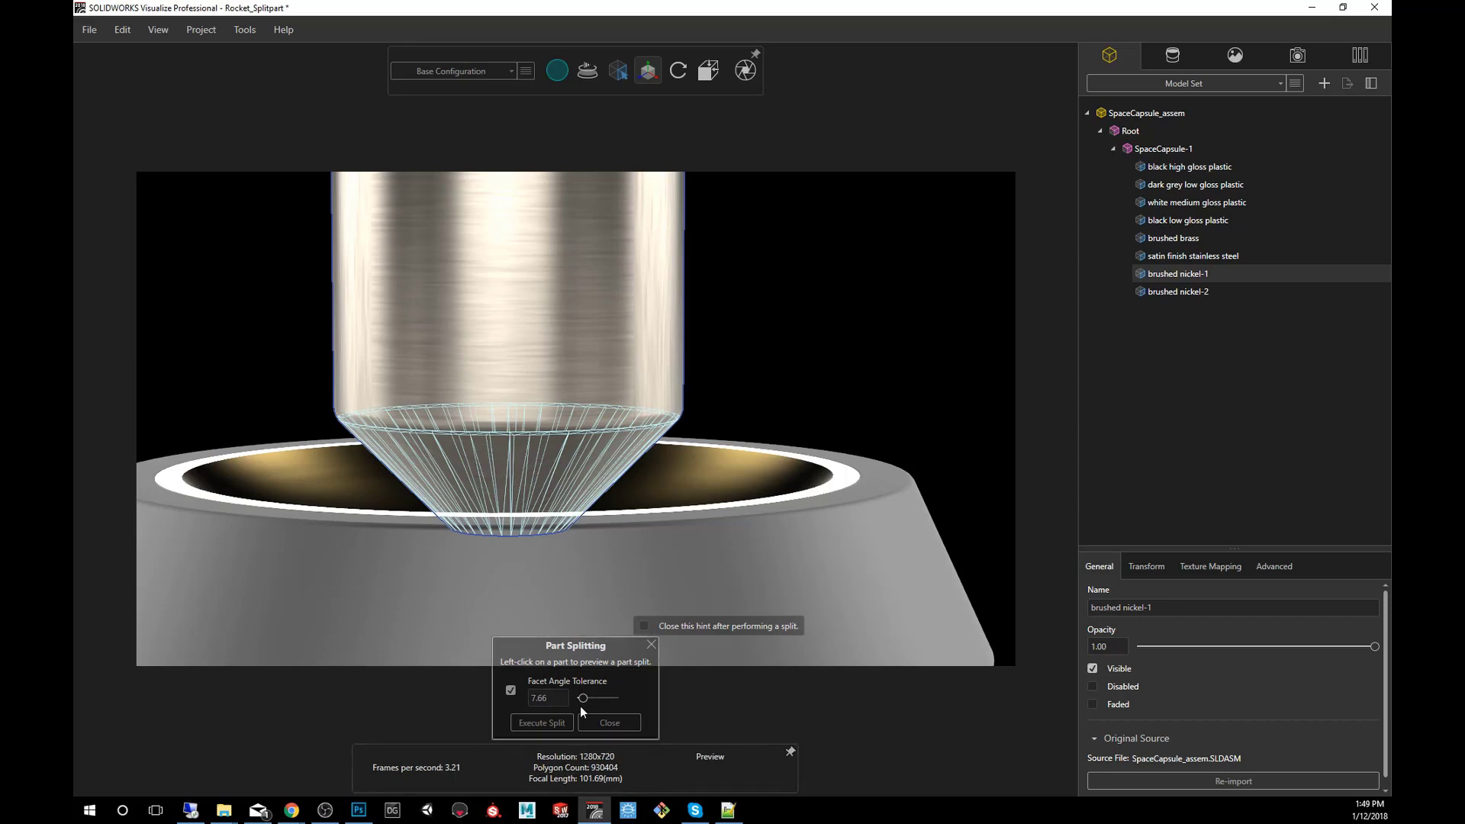
{"action": "mouse_move", "coordinate": [357, 809]}
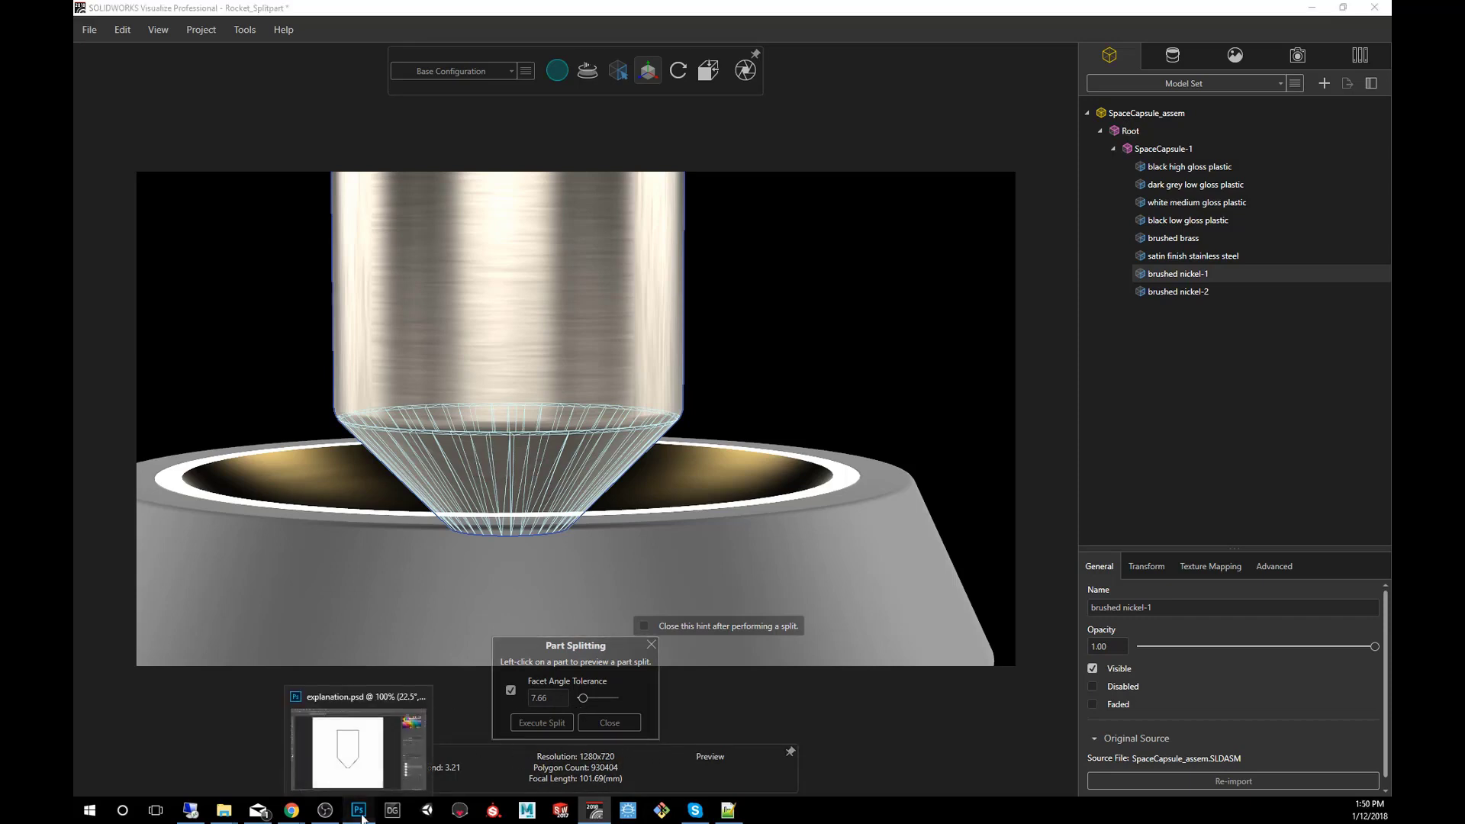
Switch to explanation.psd and reveal the 42° cone angle diagram layers
{"action": "left_click", "coordinate": [357, 811]}
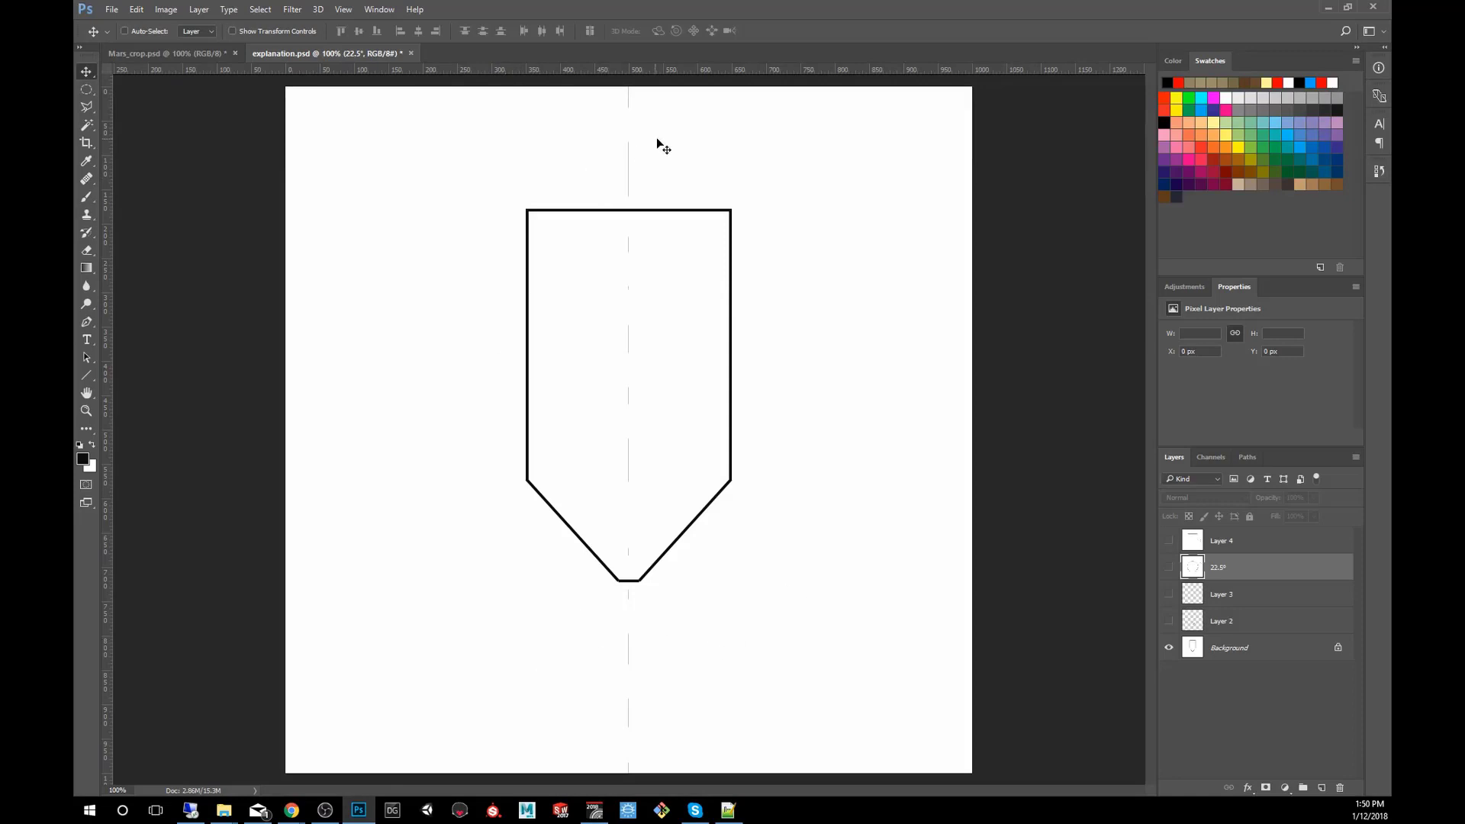
{"action": "mouse_move", "coordinate": [630, 228]}
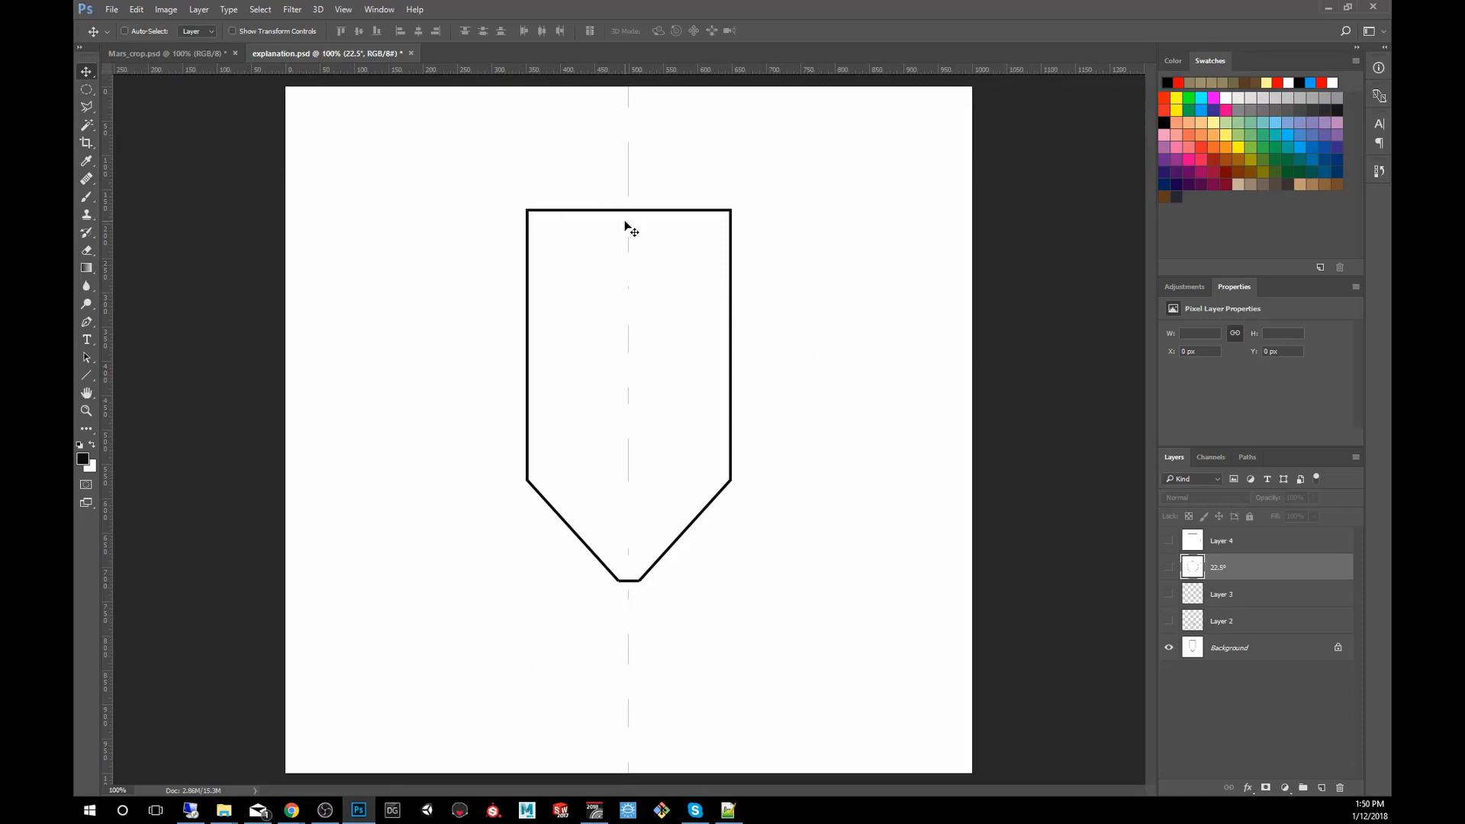
{"action": "mouse_move", "coordinate": [1154, 615]}
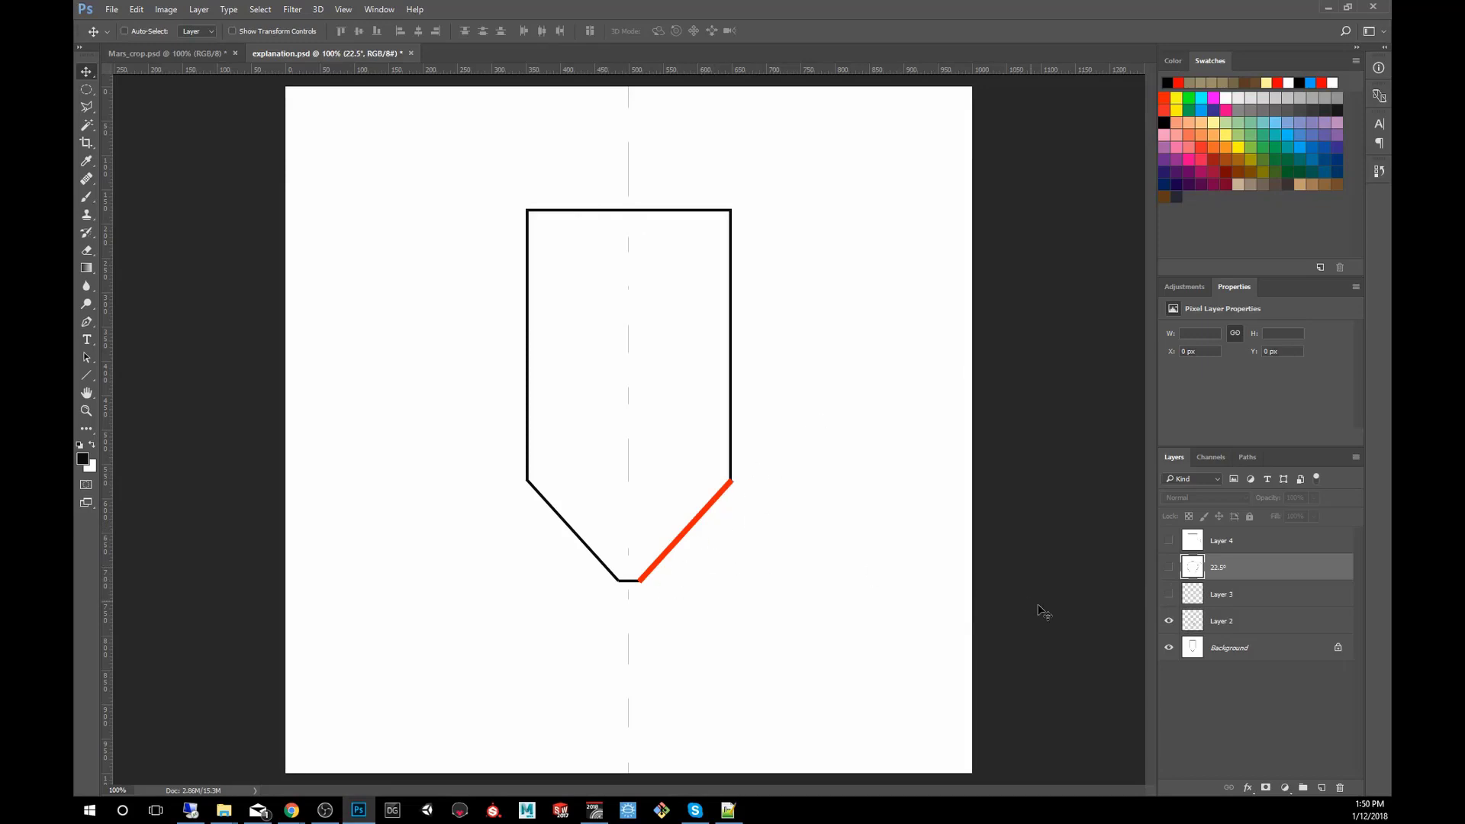
{"action": "mouse_move", "coordinate": [850, 577]}
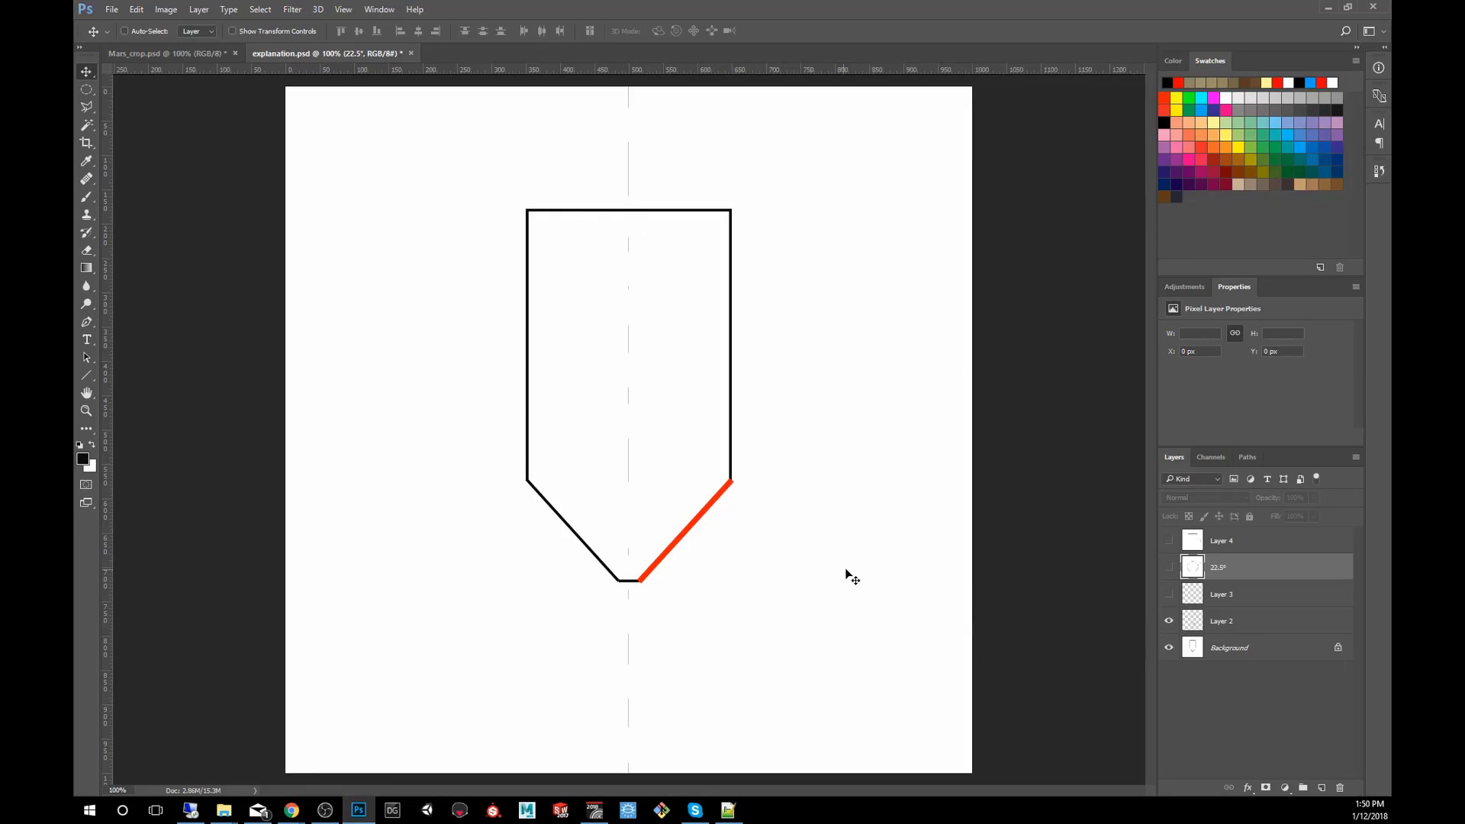
{"action": "left_click", "coordinate": [1169, 594]}
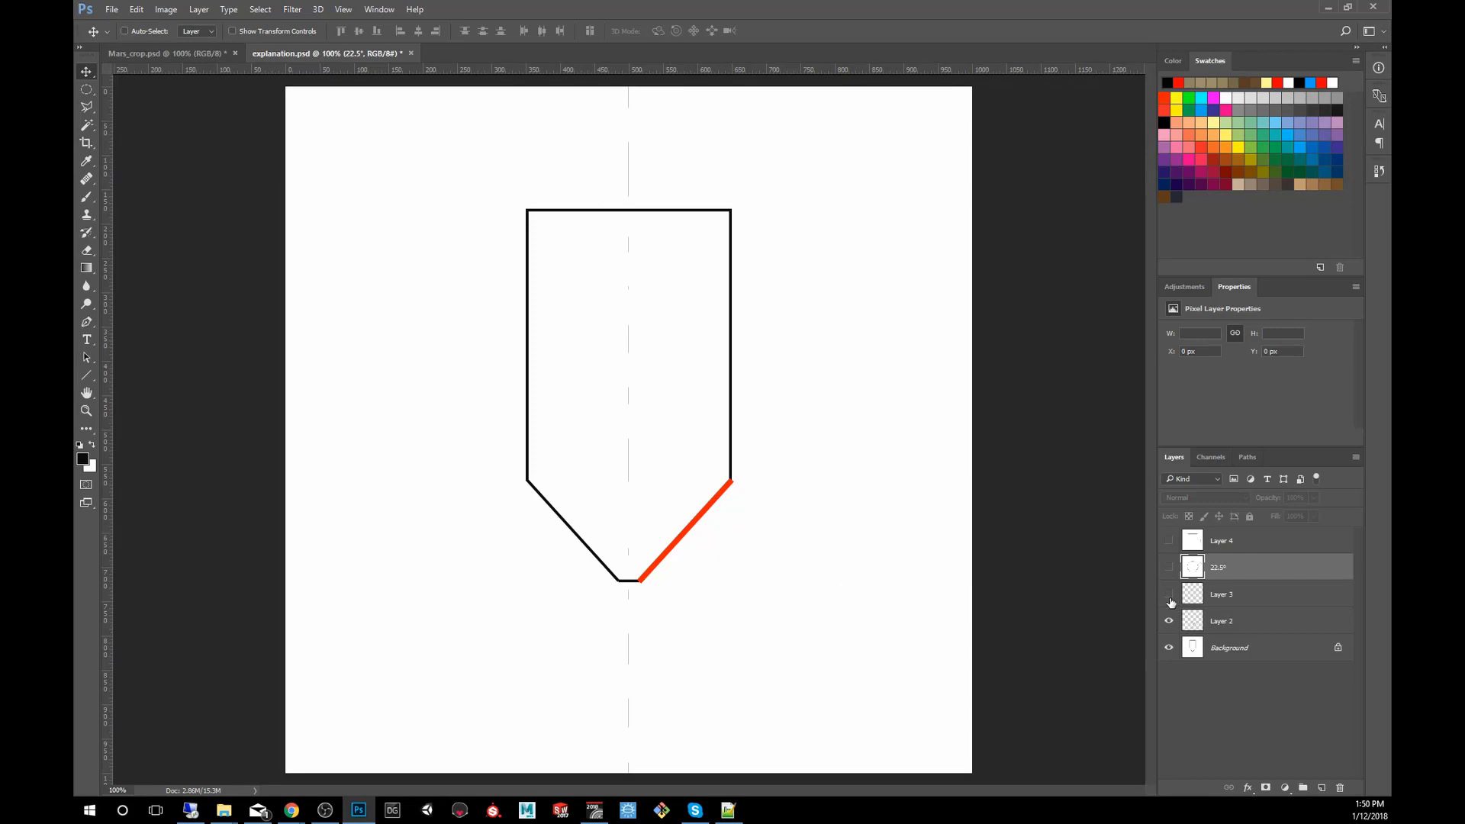
{"action": "mouse_move", "coordinate": [1169, 602]}
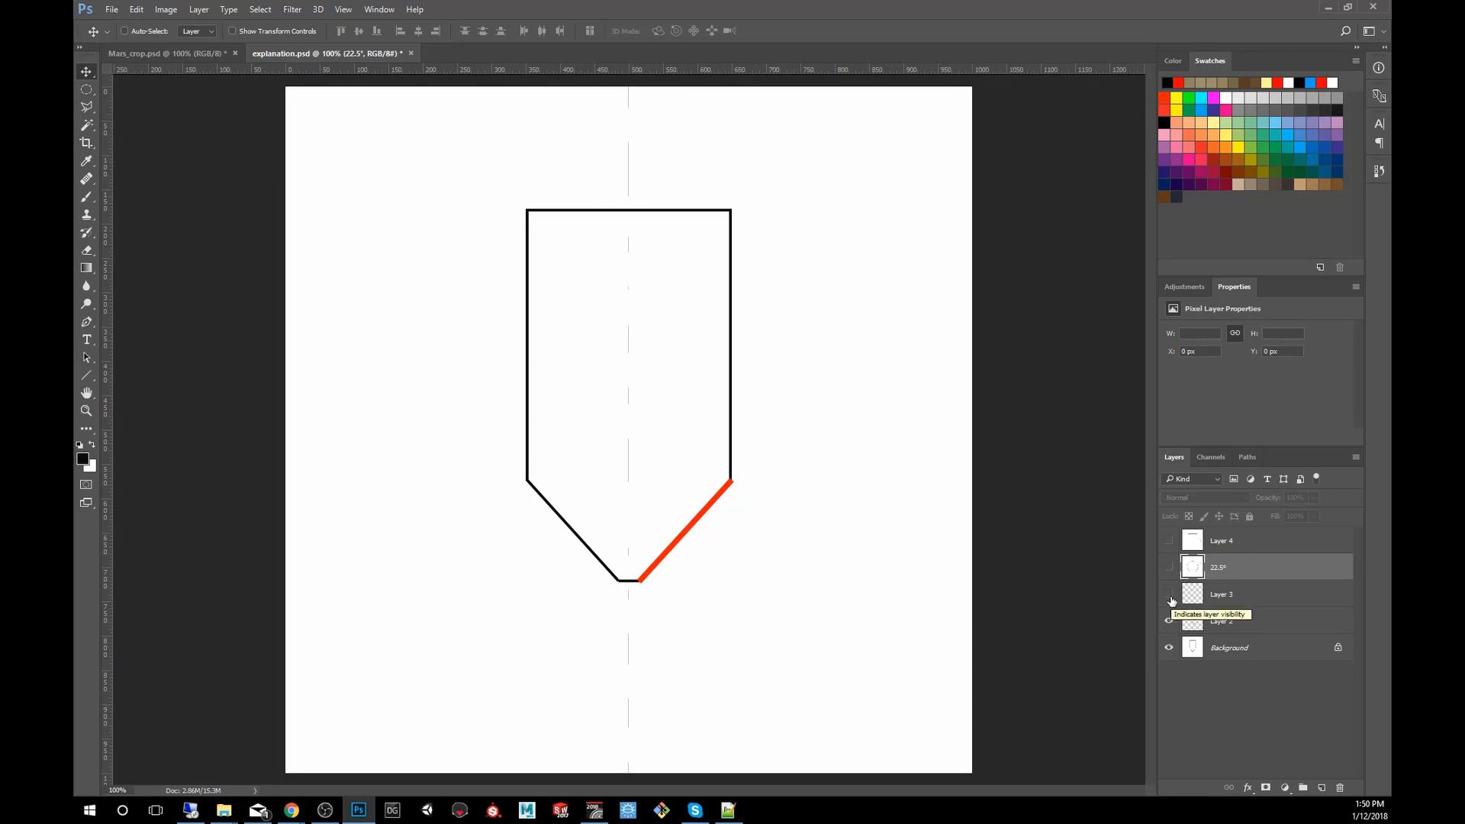
{"action": "left_click", "coordinate": [1167, 621]}
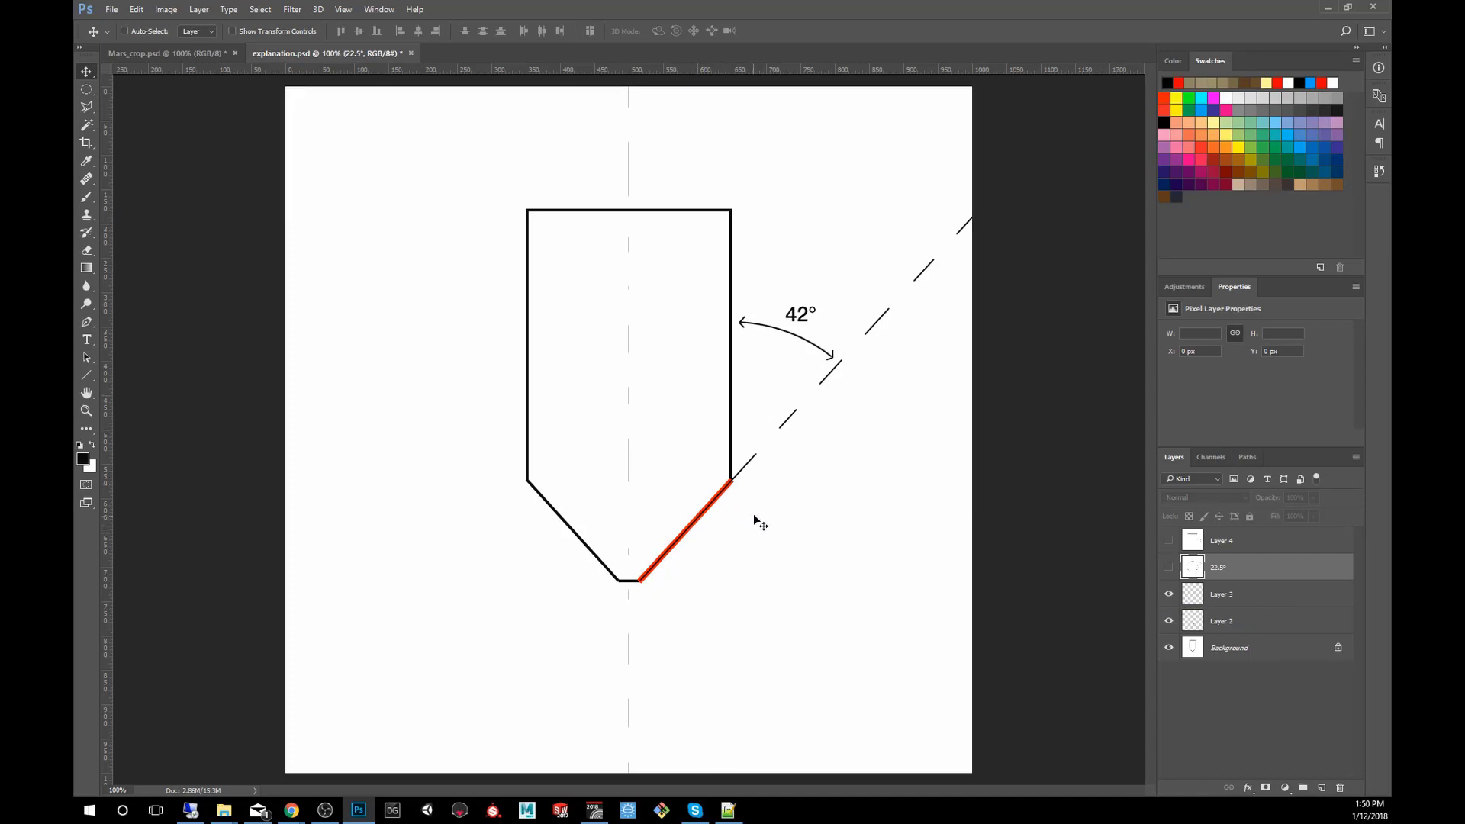
{"action": "mouse_move", "coordinate": [713, 543]}
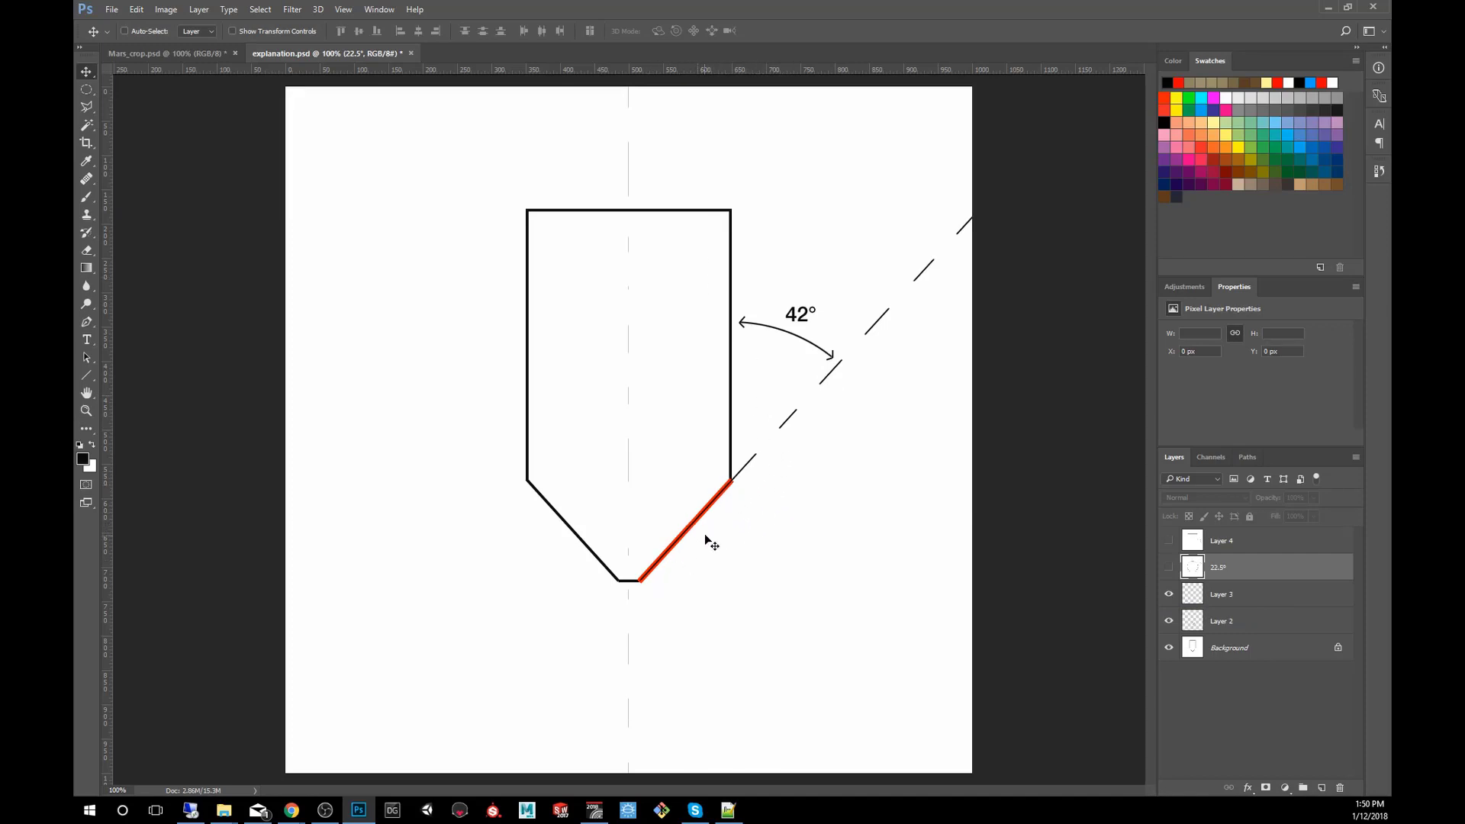
{"action": "mouse_move", "coordinate": [595, 655]}
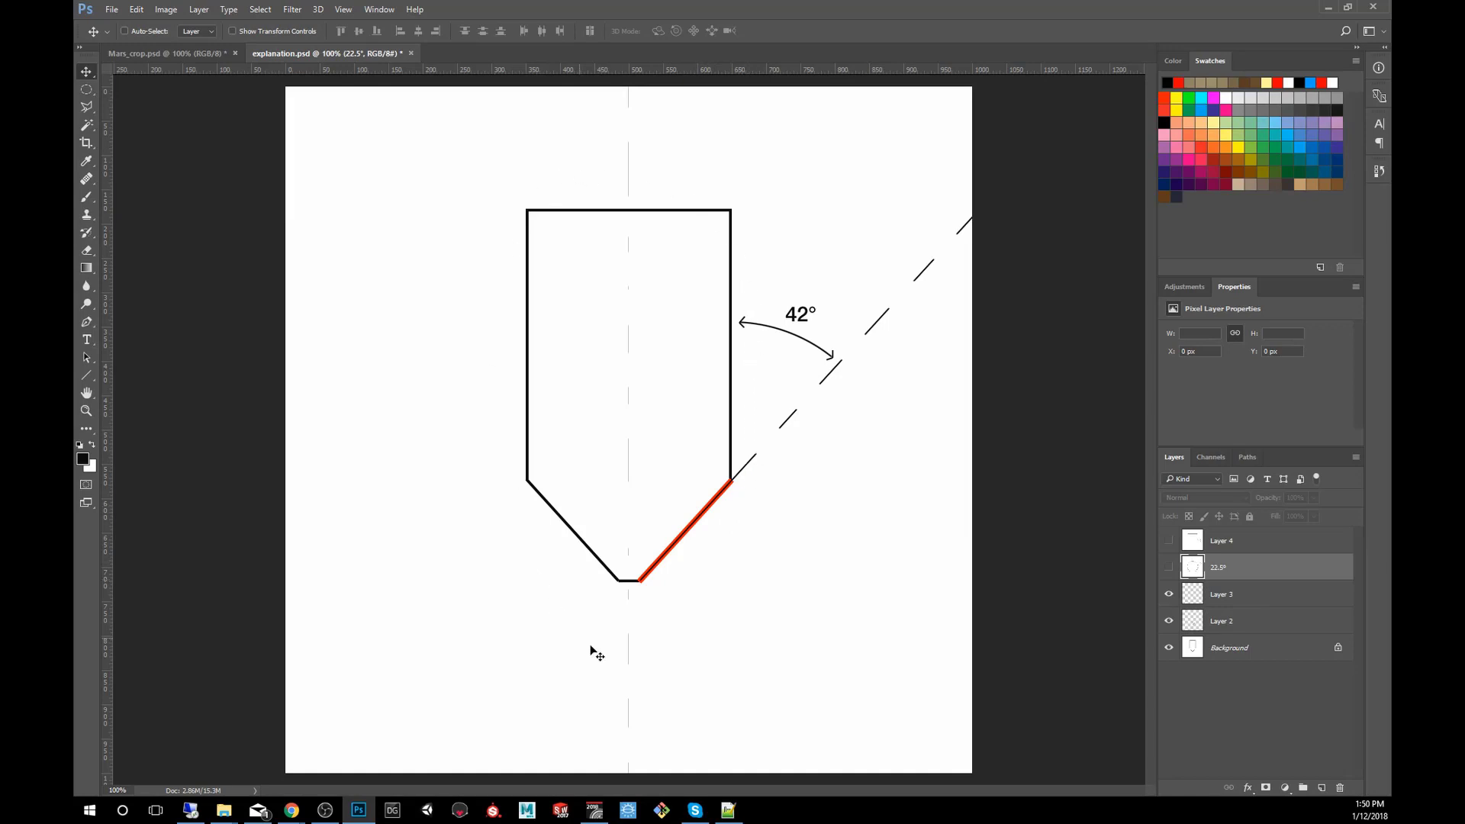
{"action": "mouse_move", "coordinate": [729, 479]}
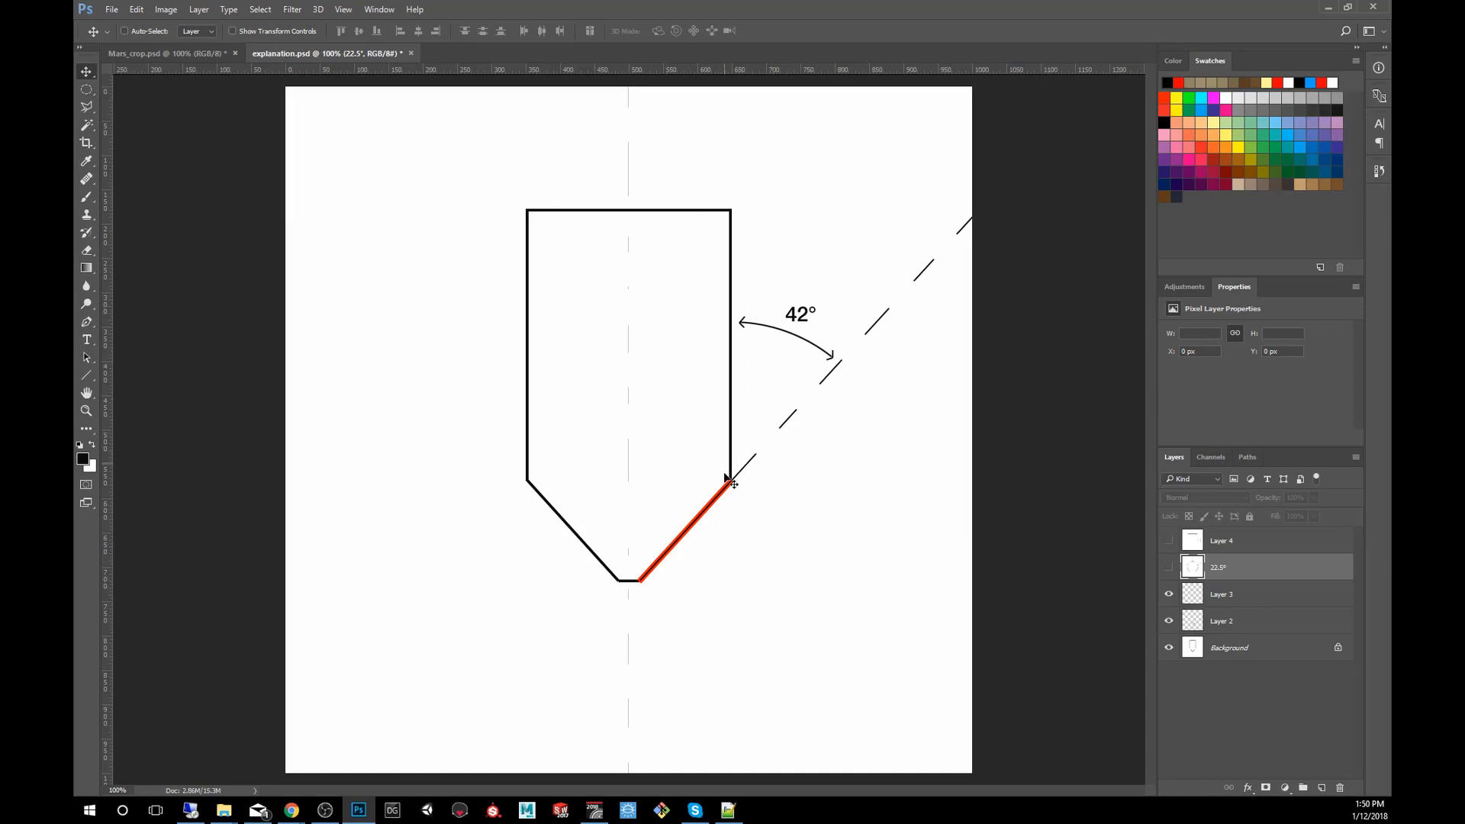
{"action": "mouse_move", "coordinate": [778, 409]}
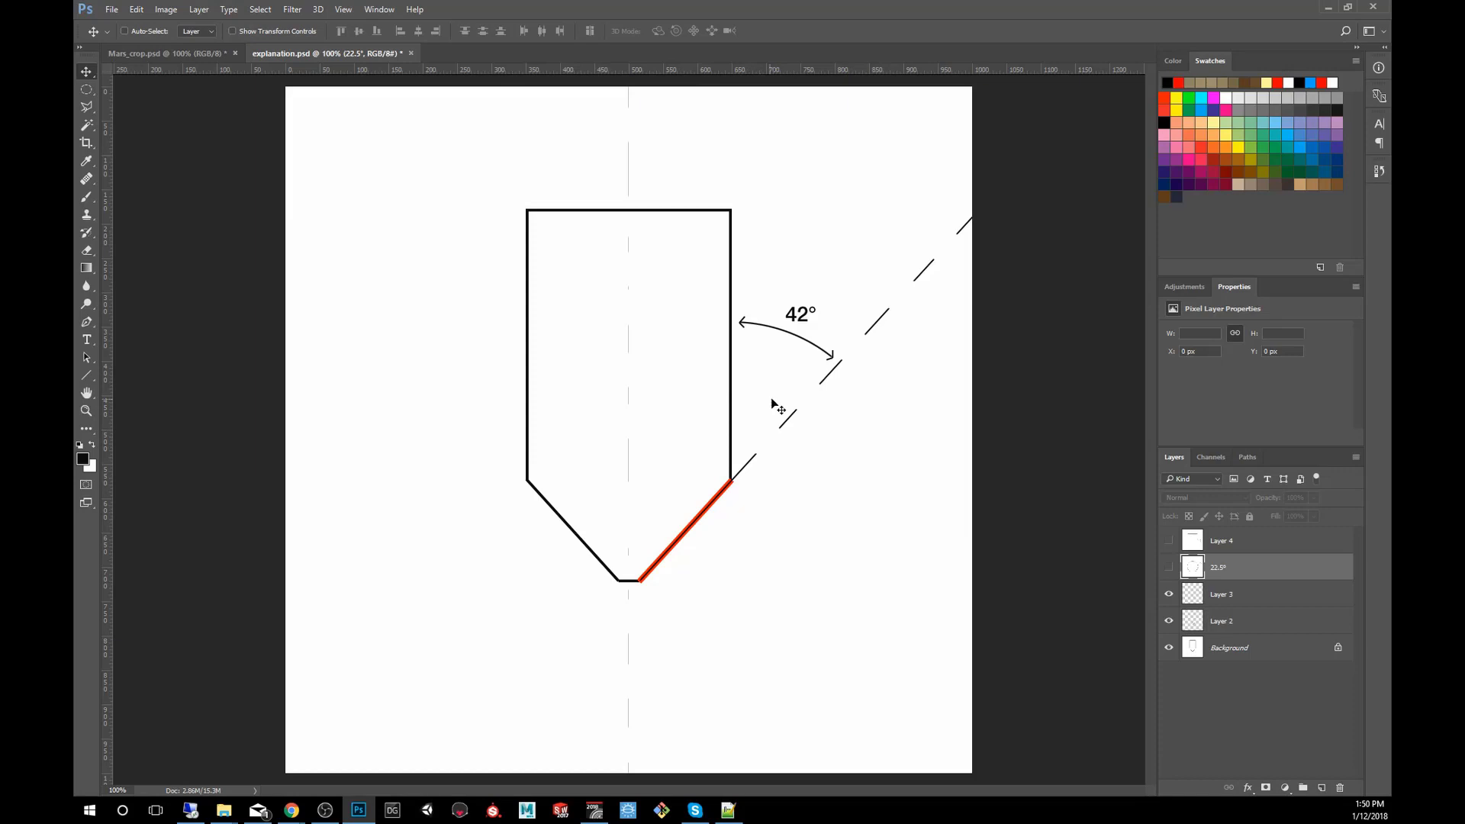
{"action": "mouse_move", "coordinate": [806, 493]}
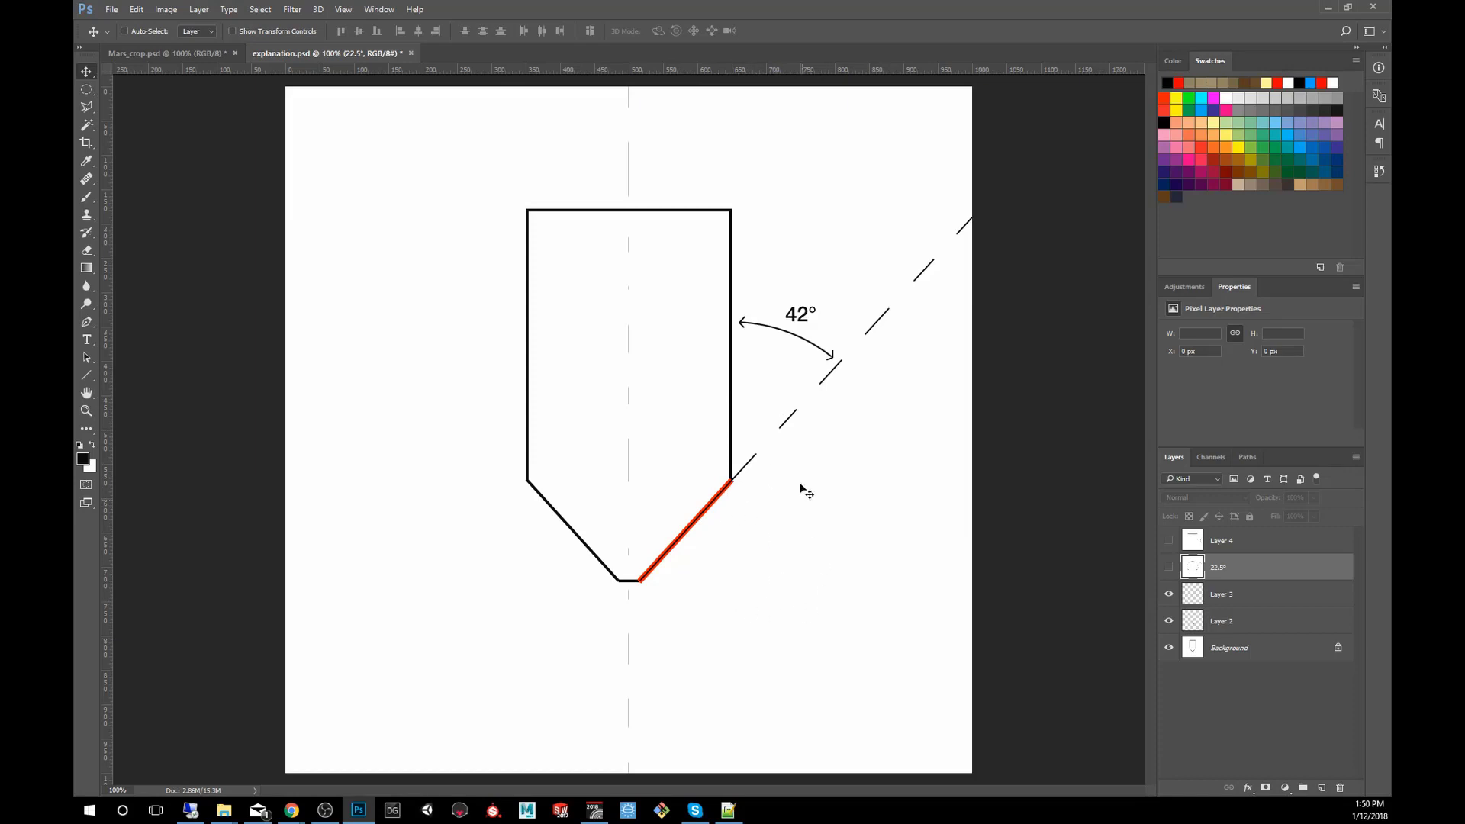
{"action": "mouse_move", "coordinate": [1070, 600]}
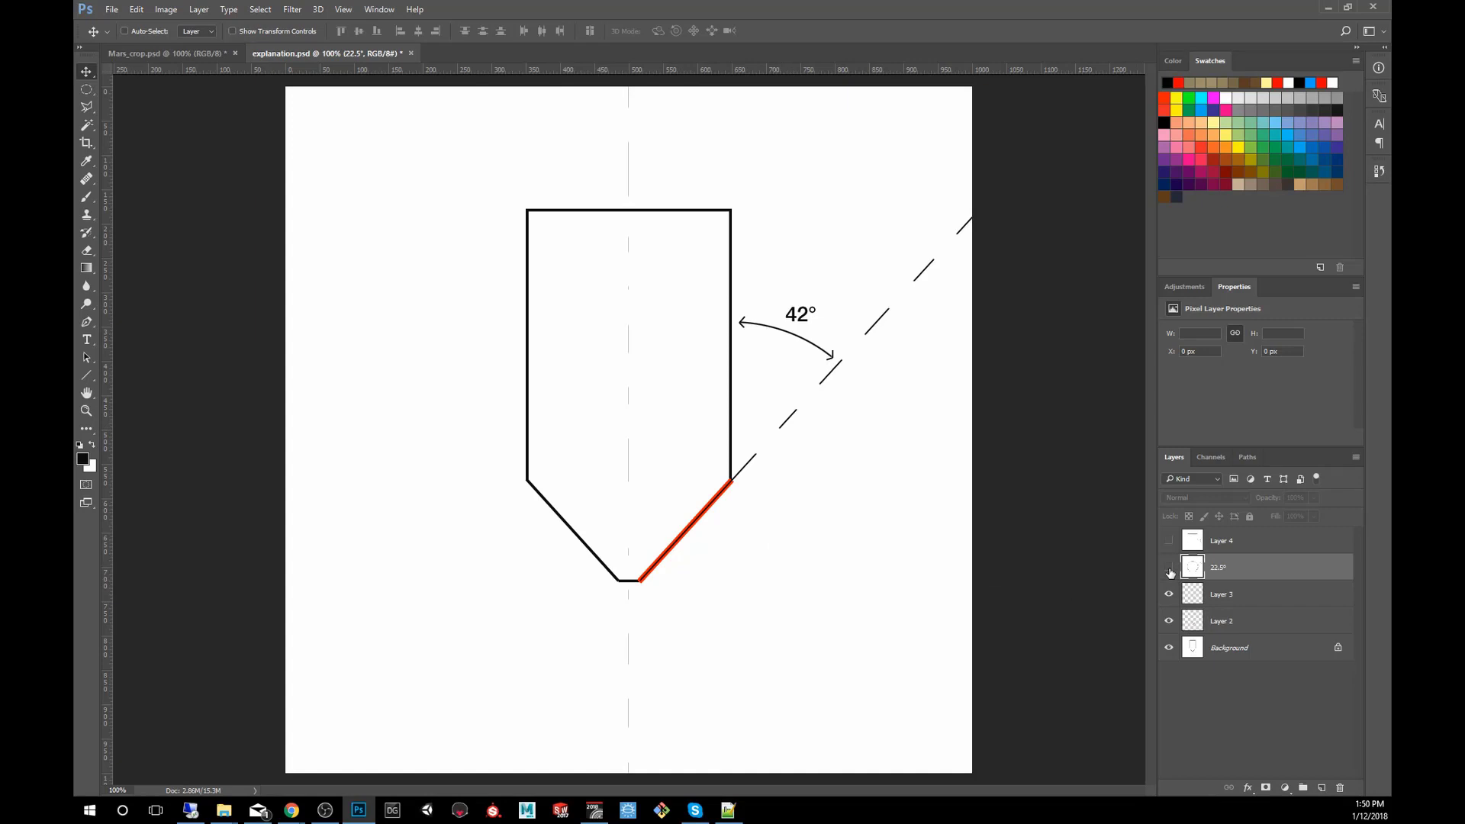
Reveal the 22.5° polygon diagram, then the 90° square edge diagram
{"action": "left_click", "coordinate": [1167, 567]}
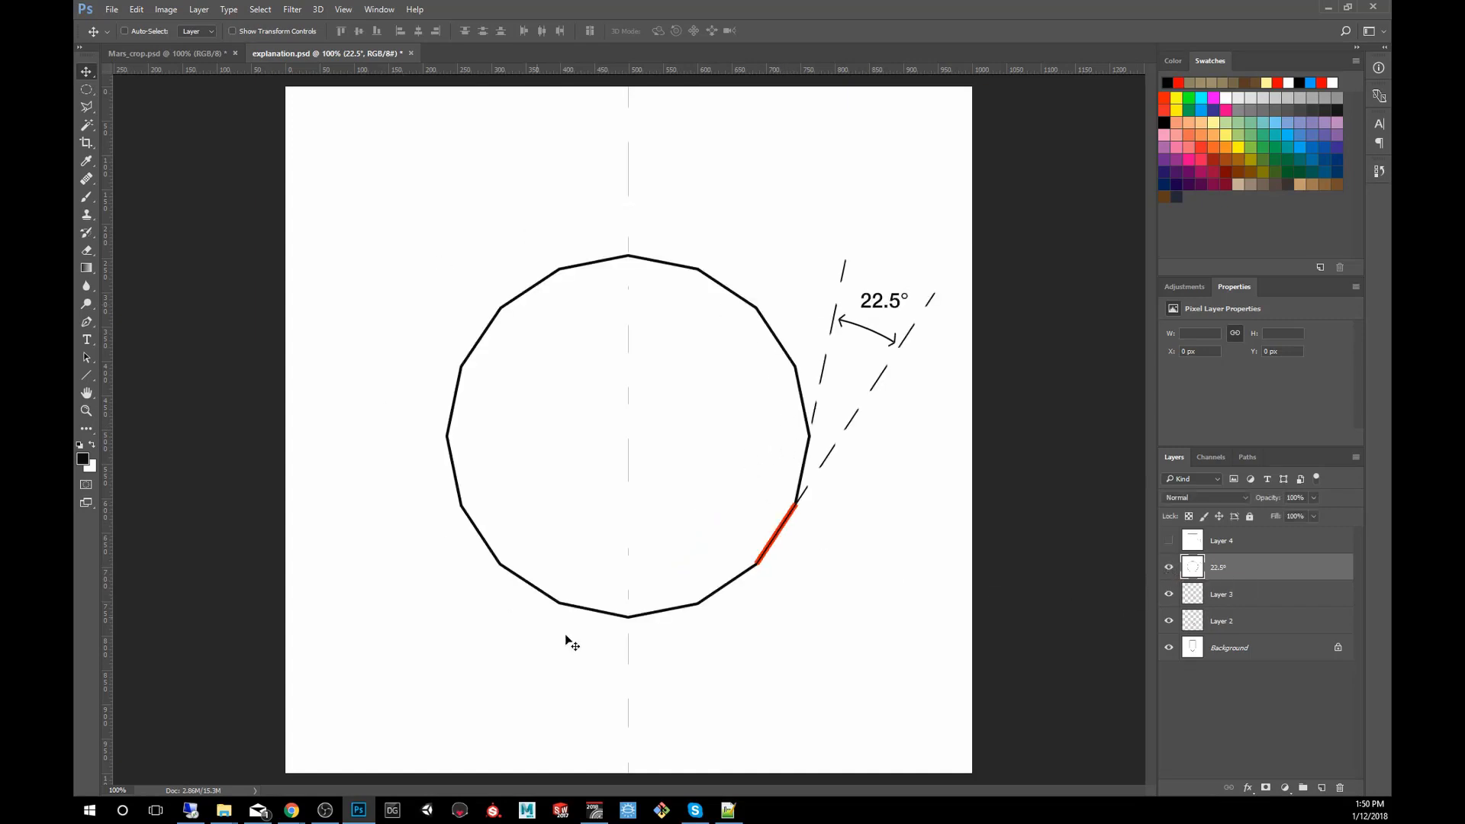
{"action": "mouse_move", "coordinate": [829, 523]}
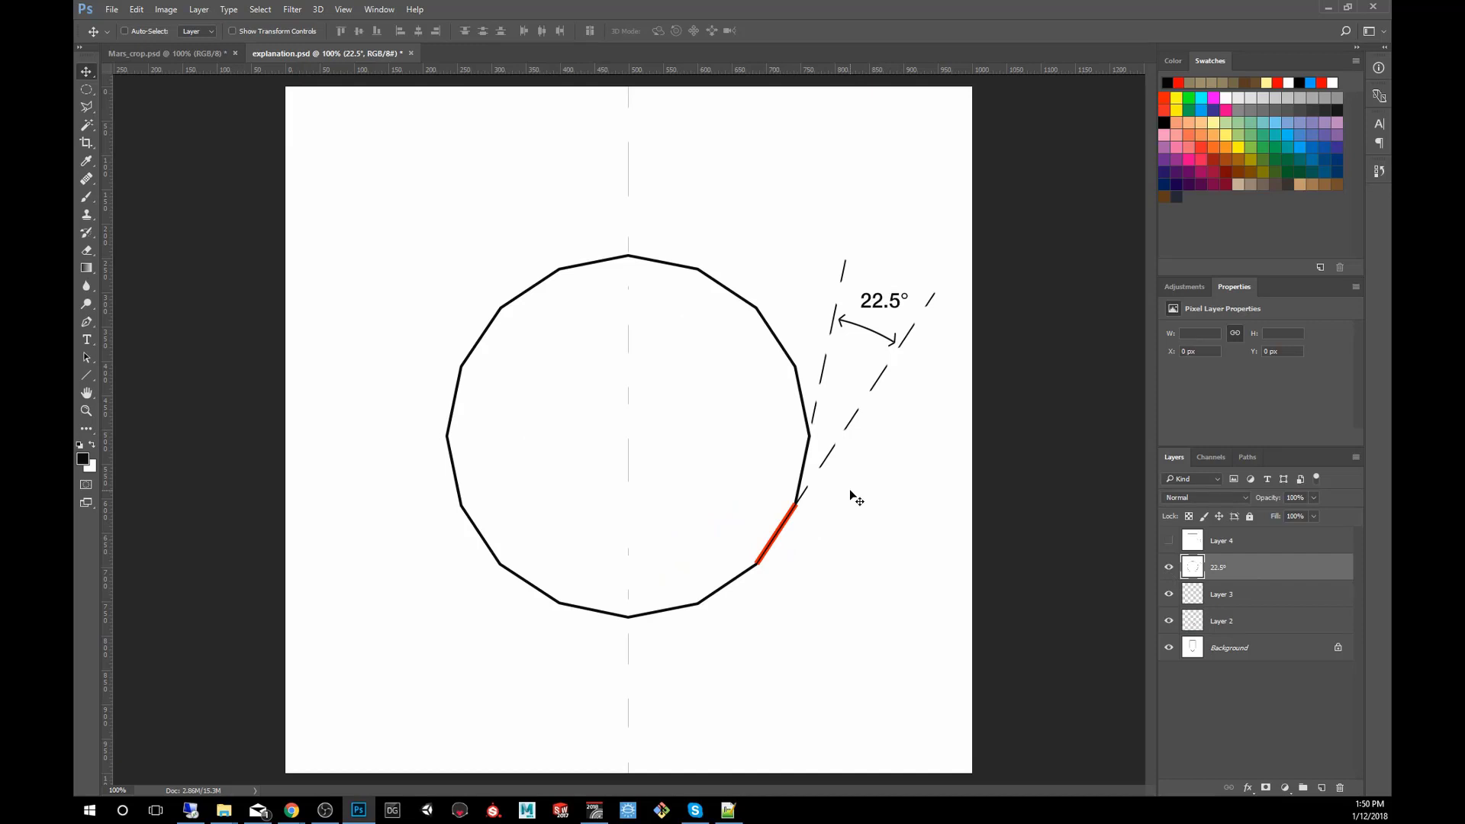
{"action": "mouse_move", "coordinate": [982, 338]}
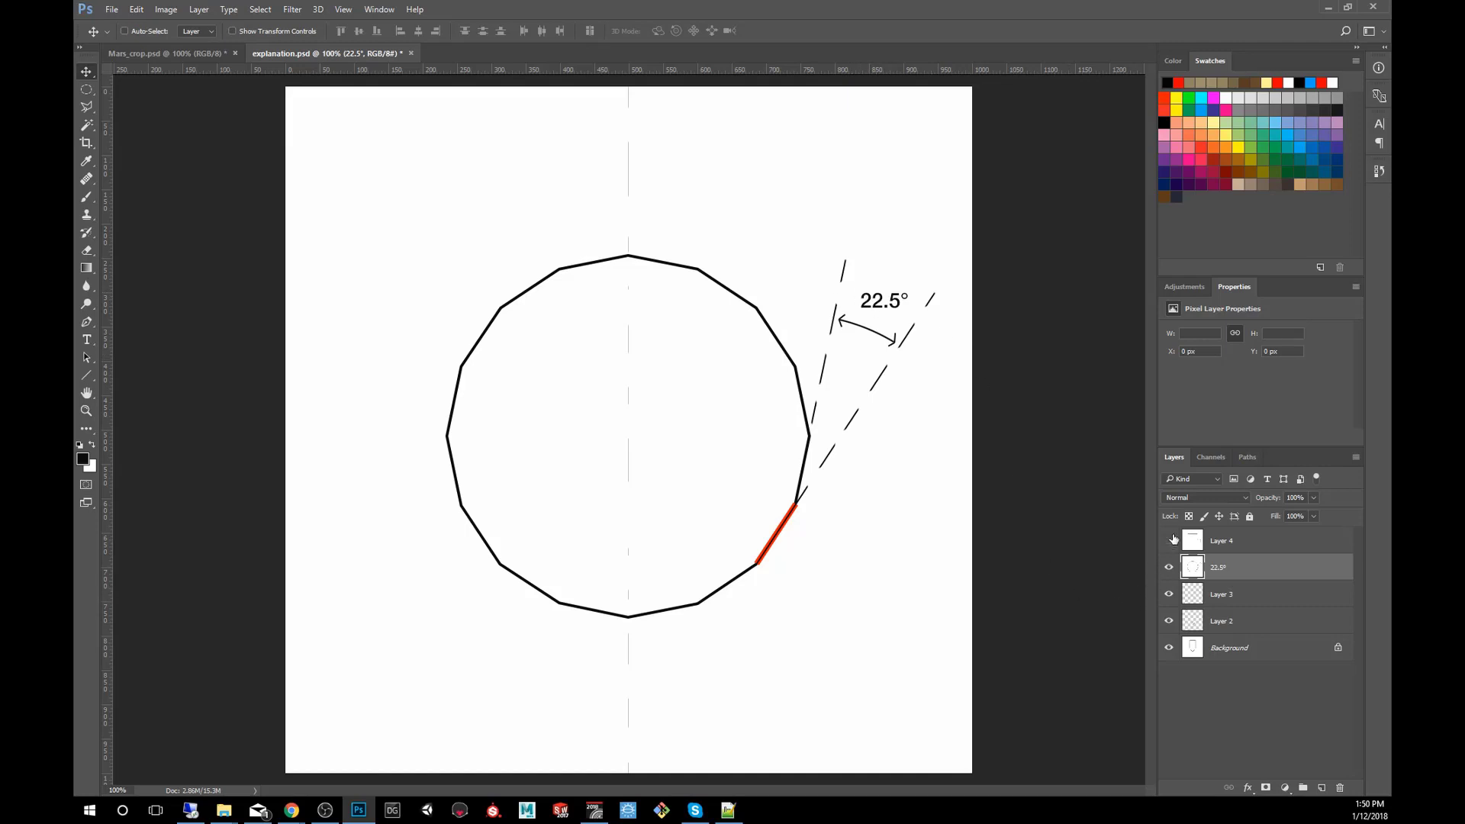
{"action": "left_click", "coordinate": [1168, 541]}
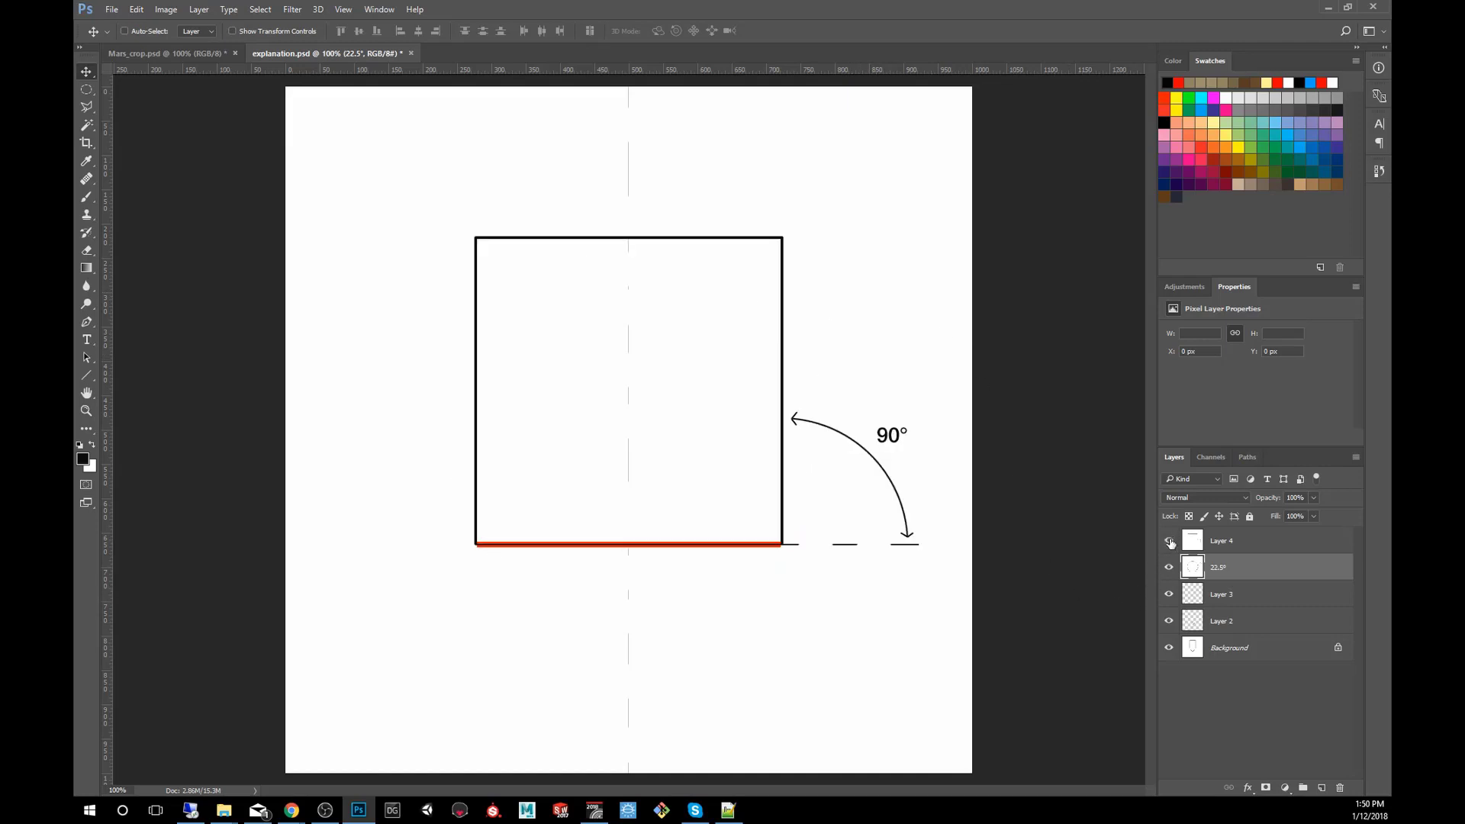
{"action": "left_click", "coordinate": [1169, 540]}
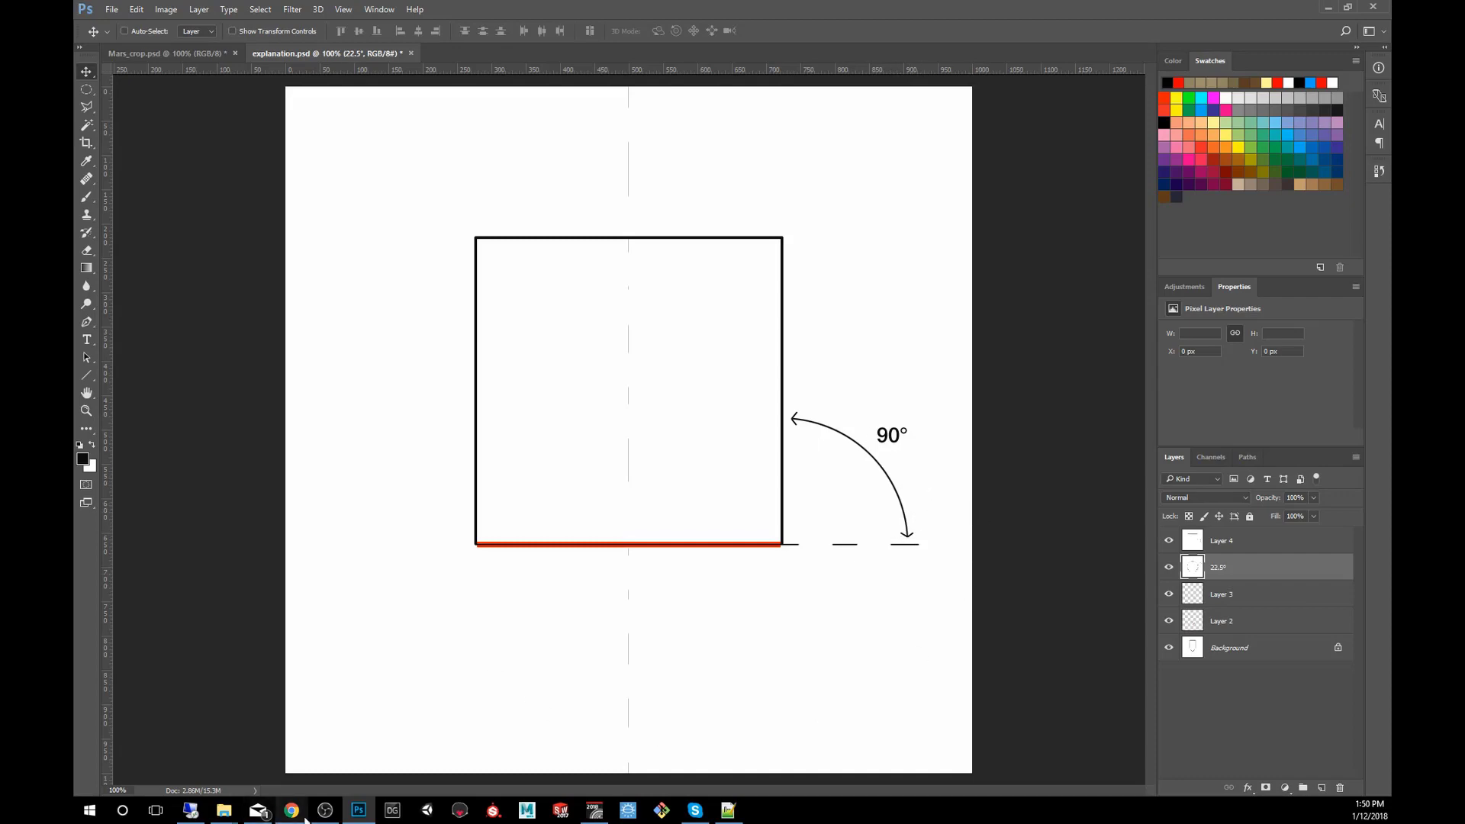
{"action": "mouse_move", "coordinate": [632, 358]}
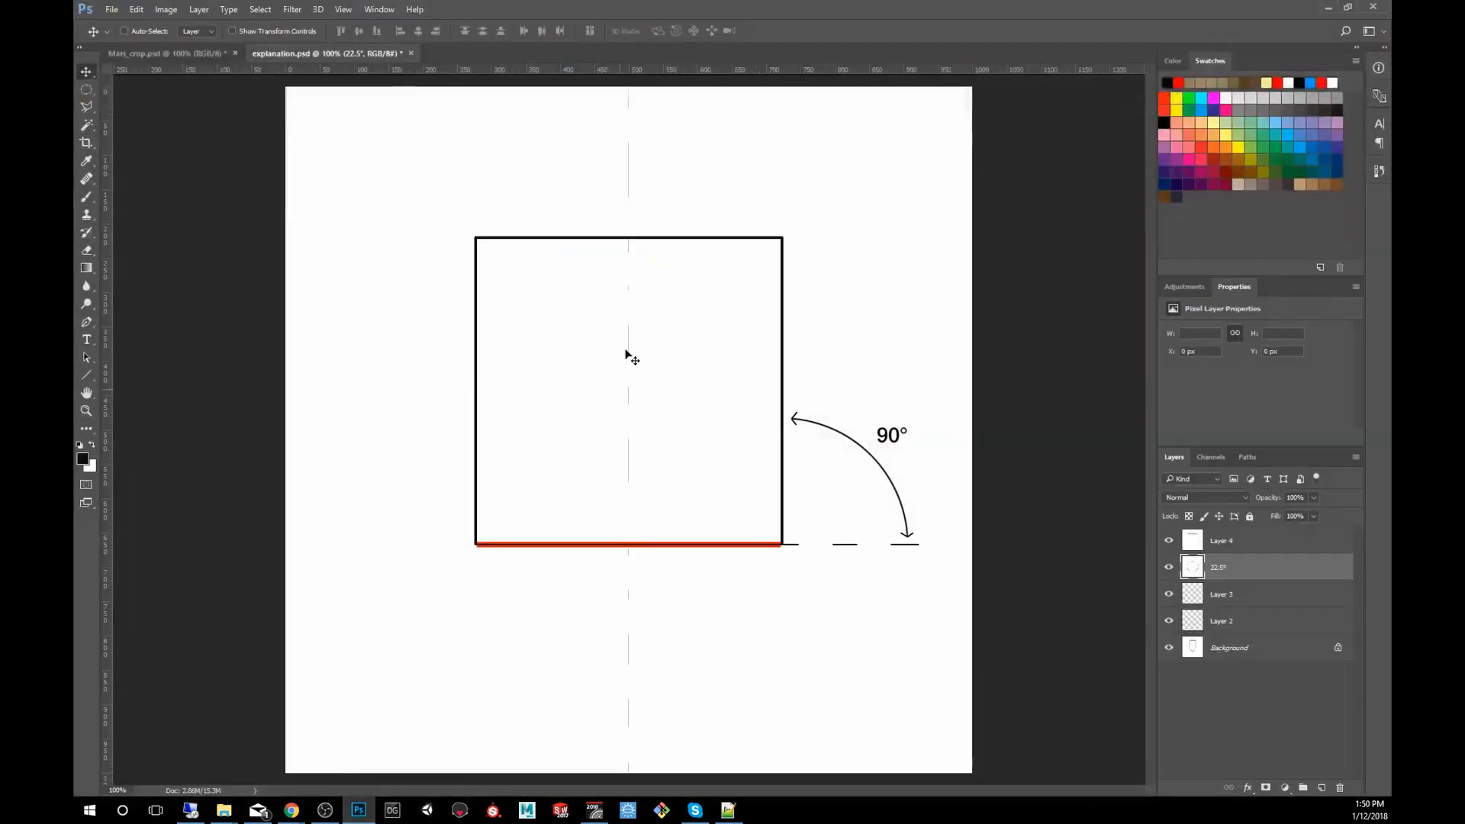
Return to the landing gear scene and execute the split of the cone tip
{"action": "left_click", "coordinate": [594, 811]}
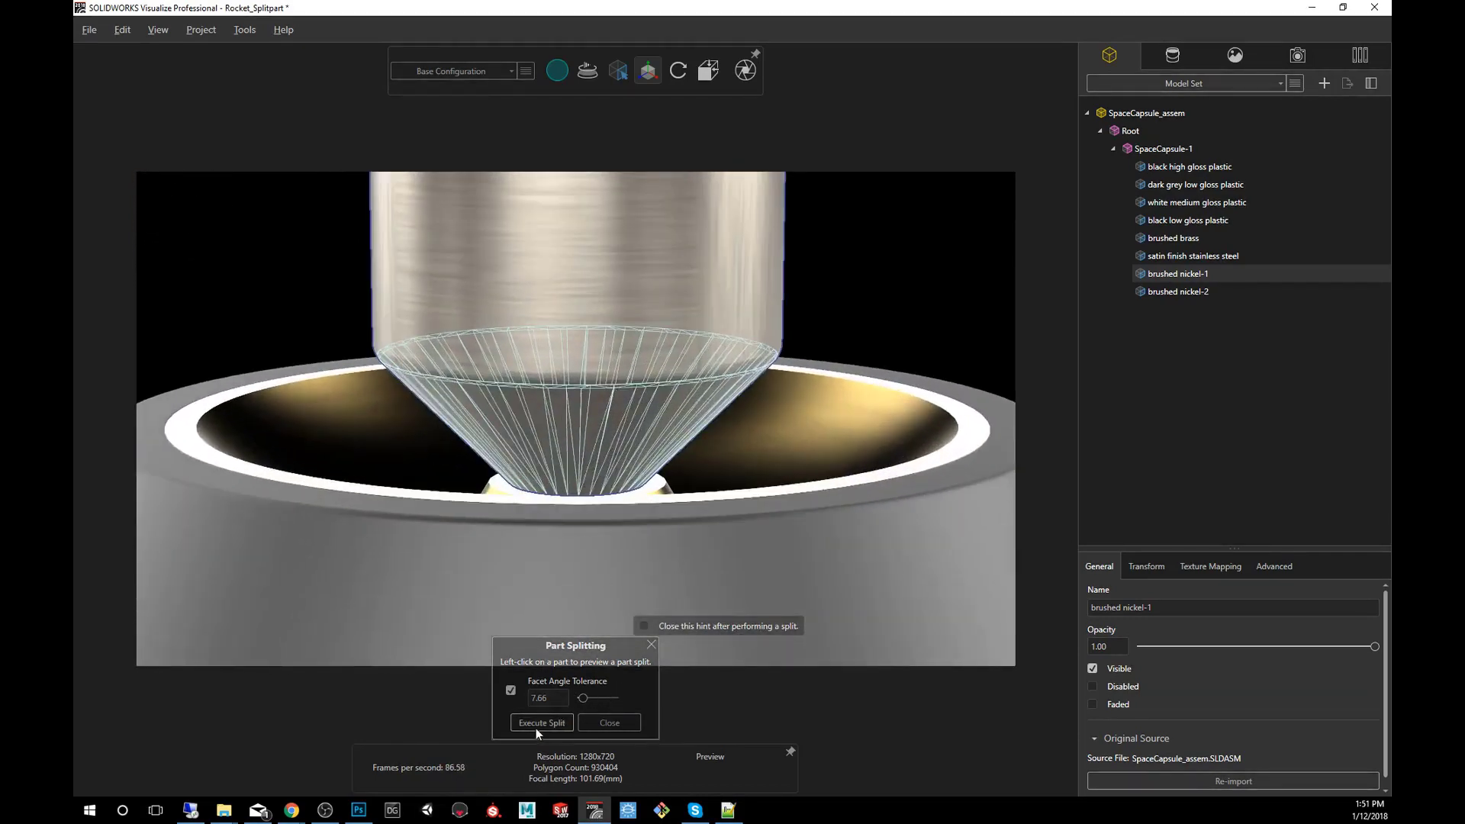
{"action": "left_click", "coordinate": [540, 722]}
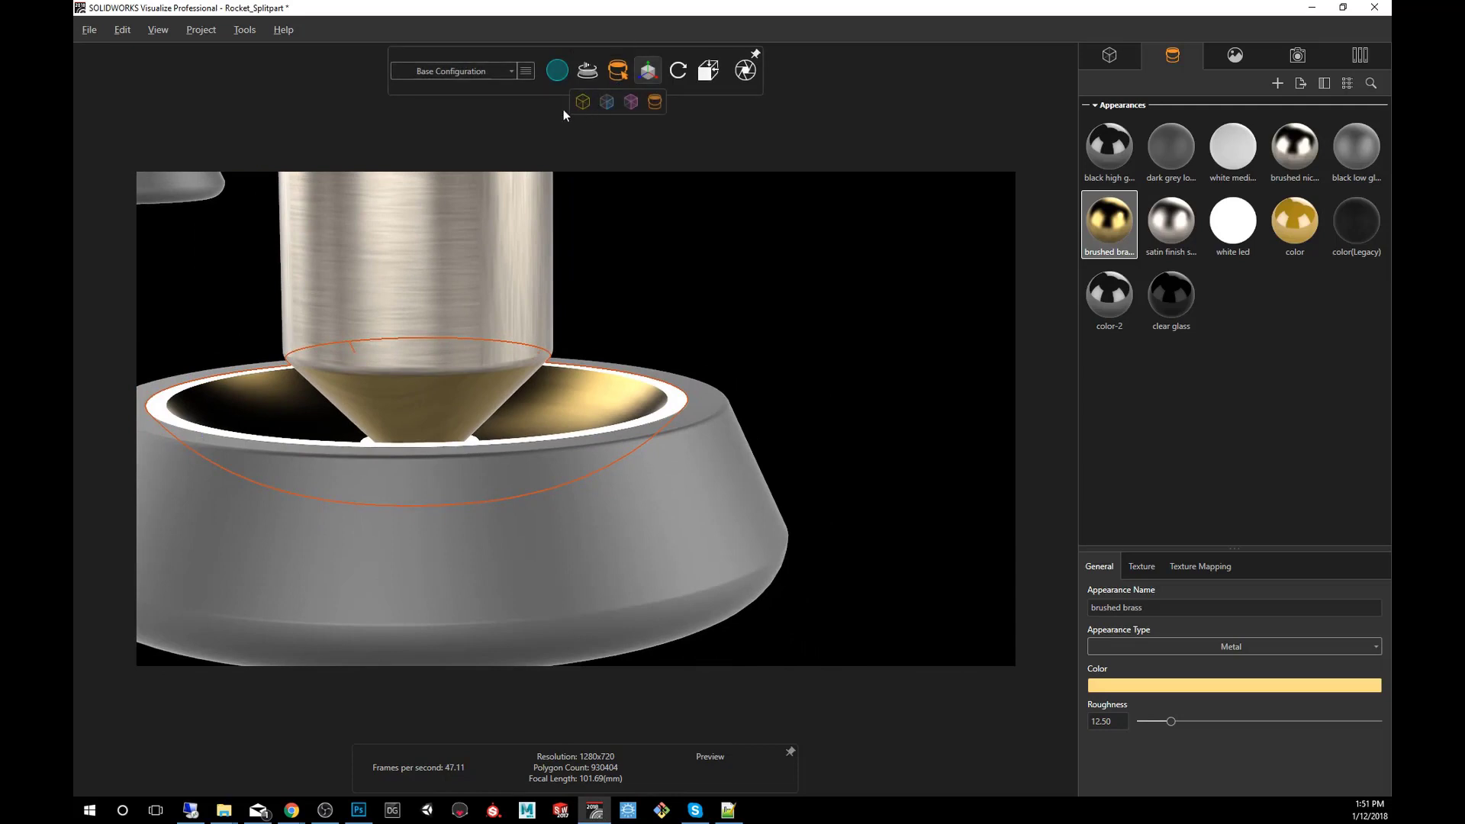
Return to the Models tab and activate the Translate tool for brushed nickel-1-2
{"action": "left_click", "coordinate": [1110, 55]}
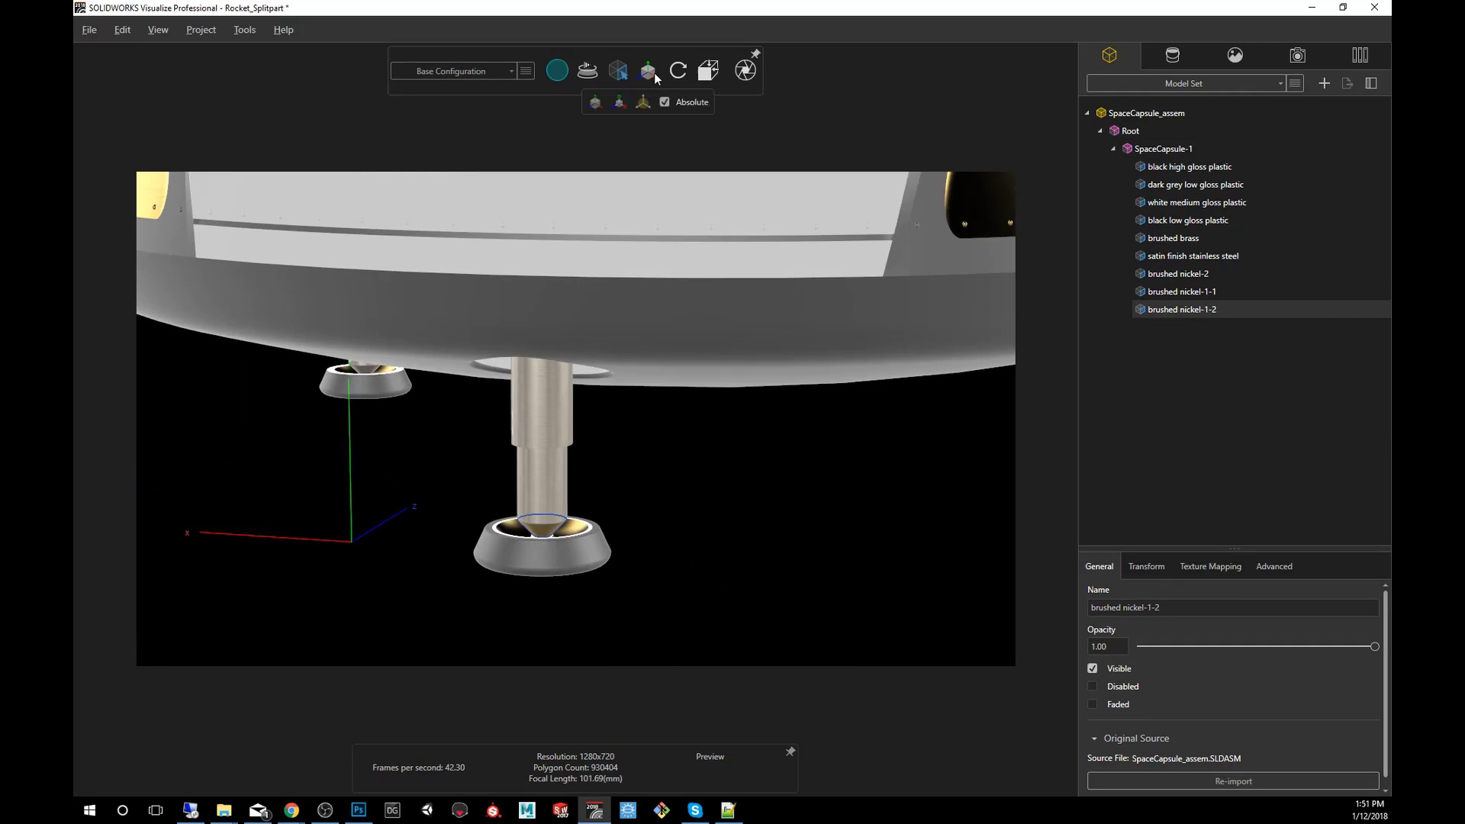
{"action": "left_click", "coordinate": [647, 70]}
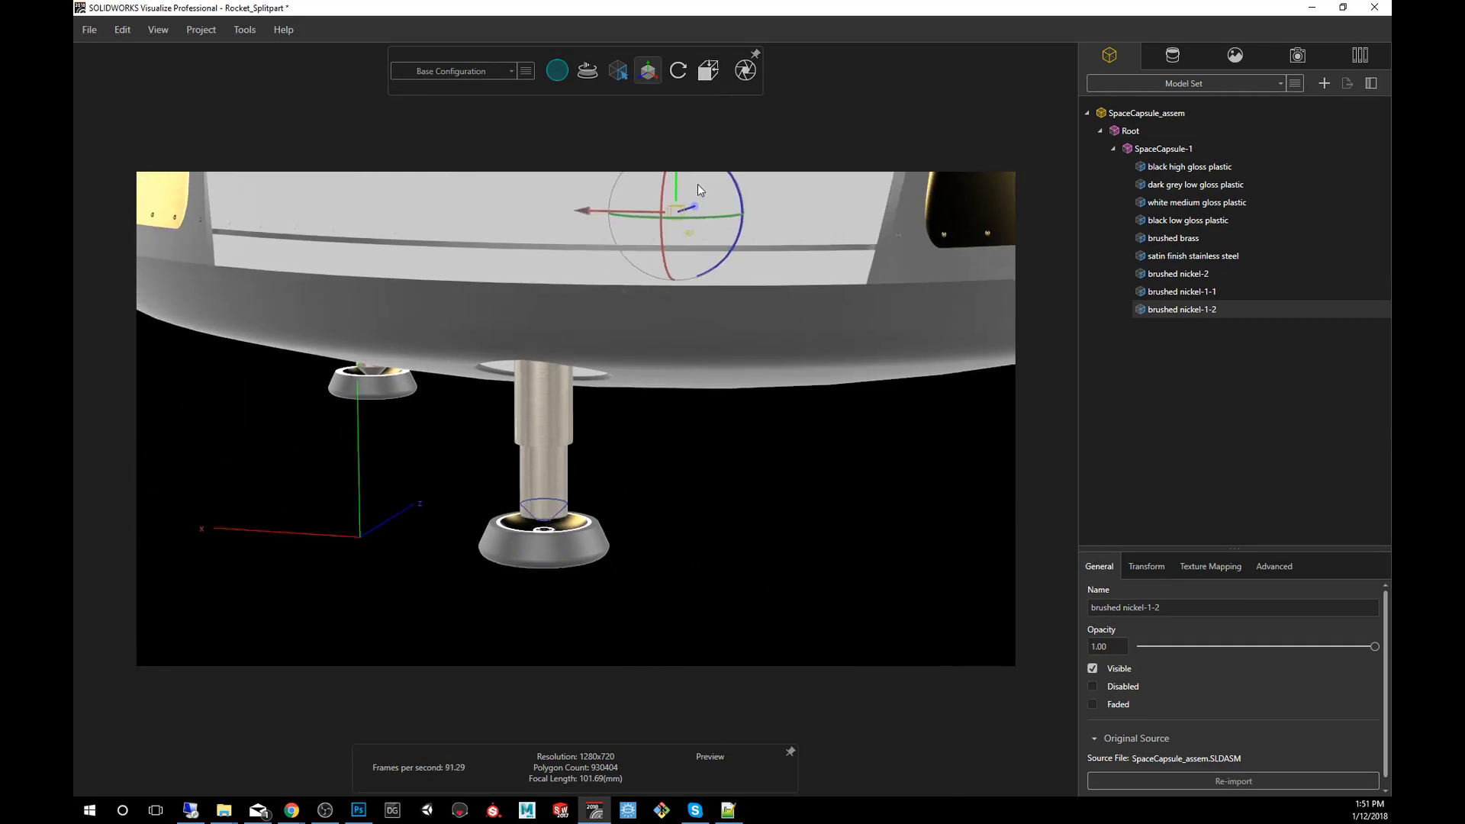